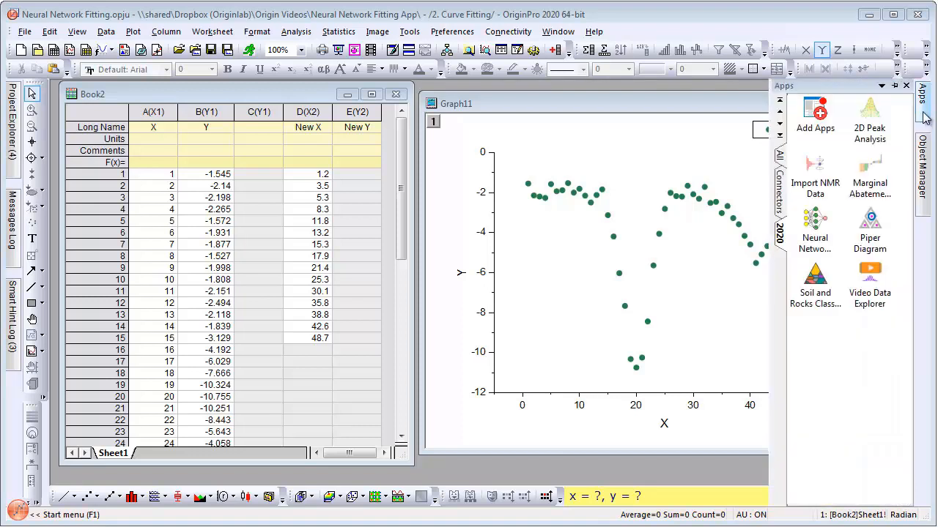
{"action": "mouse_move", "coordinate": [815, 223]}
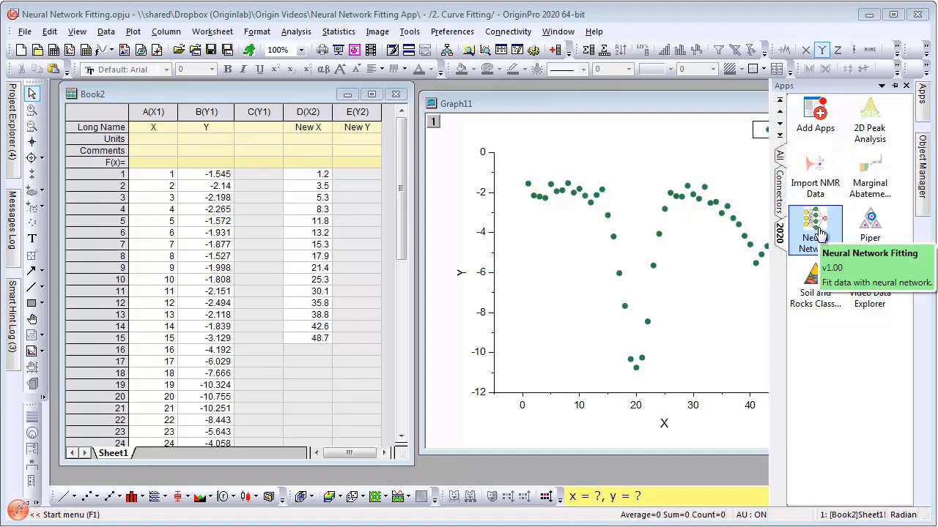
Browse the Neural Network Fitting app's sample projects folder, then close it.
{"action": "right_click", "coordinate": [815, 223]}
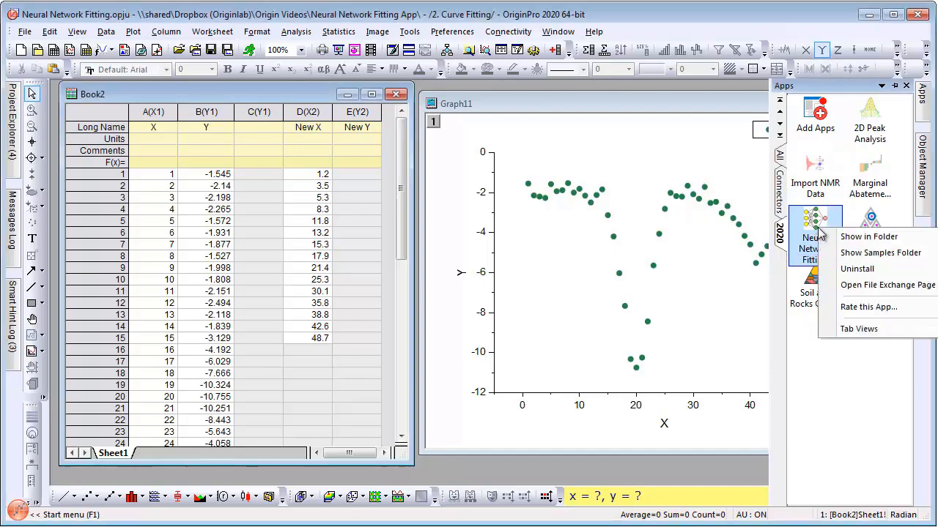
{"action": "mouse_move", "coordinate": [880, 252]}
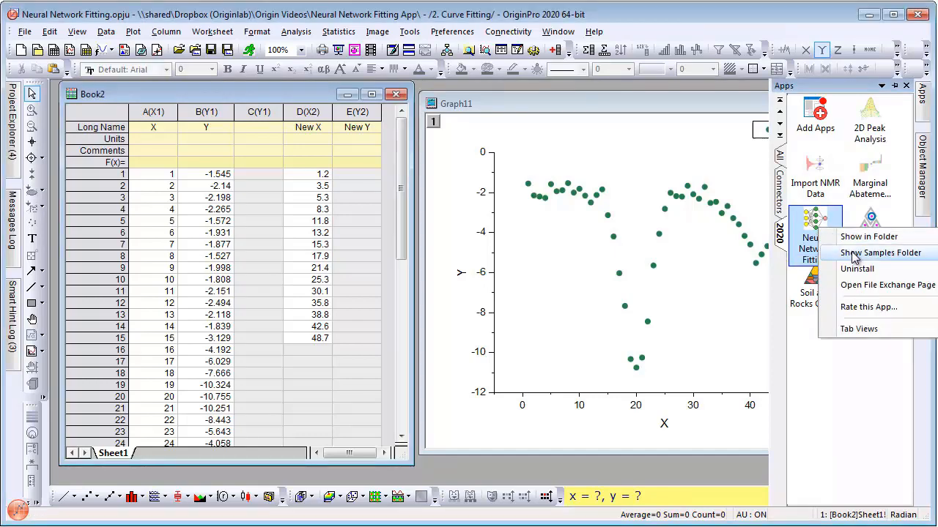
{"action": "left_click", "coordinate": [879, 252]}
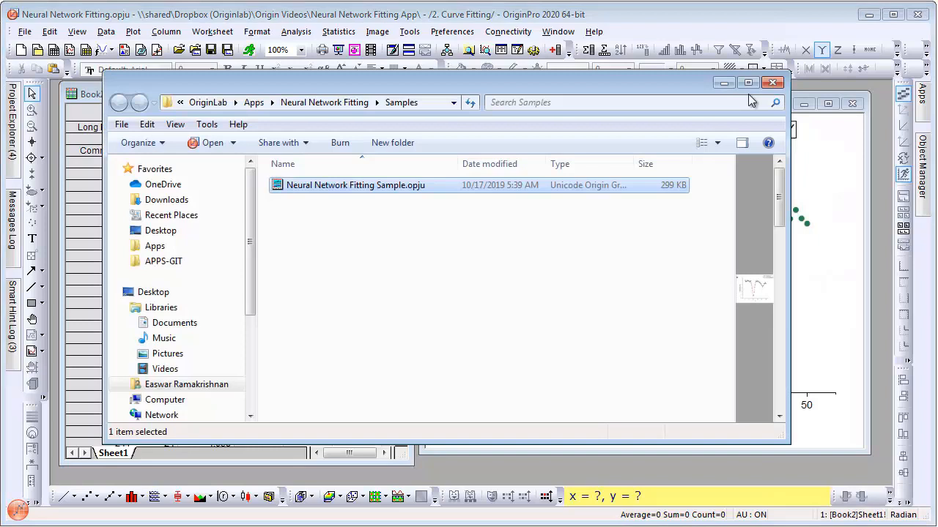
{"action": "mouse_move", "coordinate": [772, 82]}
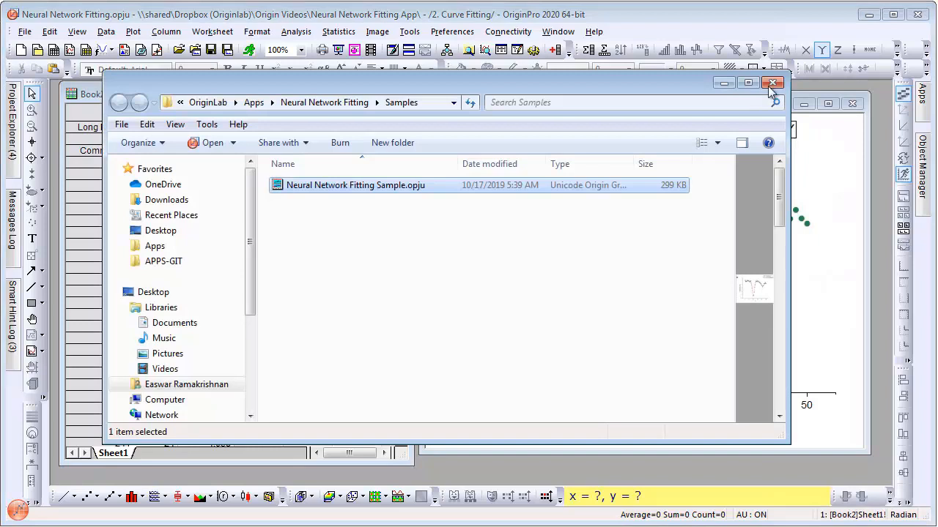
{"action": "left_click", "coordinate": [772, 82]}
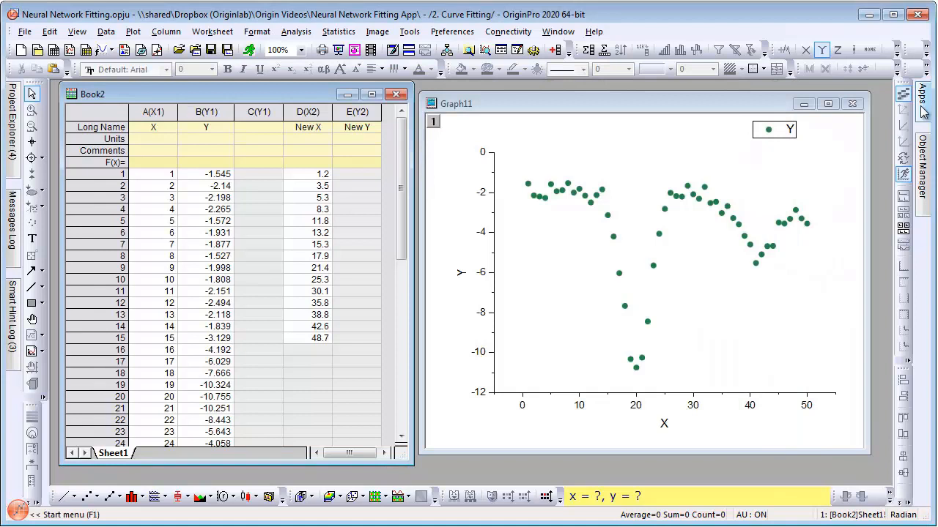
View the app's File Exchange page in Chrome and scroll through it.
{"action": "right_click", "coordinate": [815, 219]}
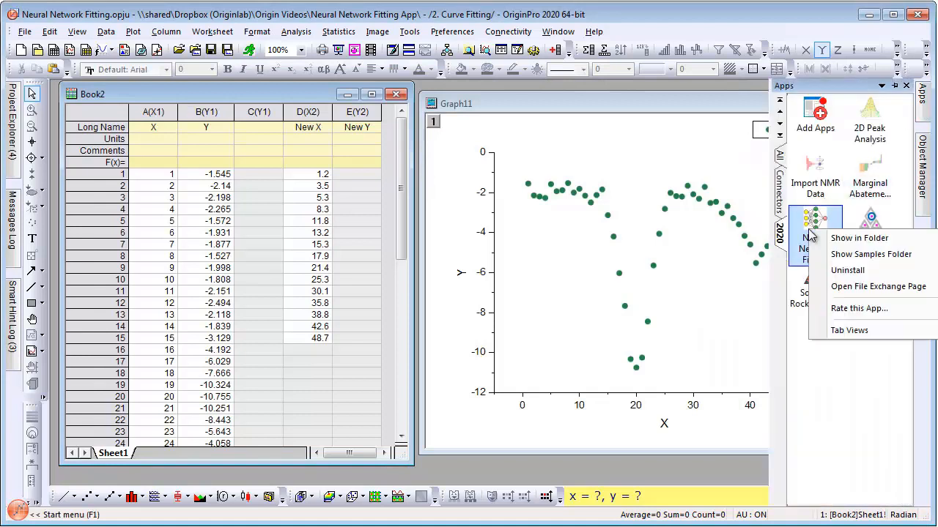
{"action": "mouse_move", "coordinate": [876, 286]}
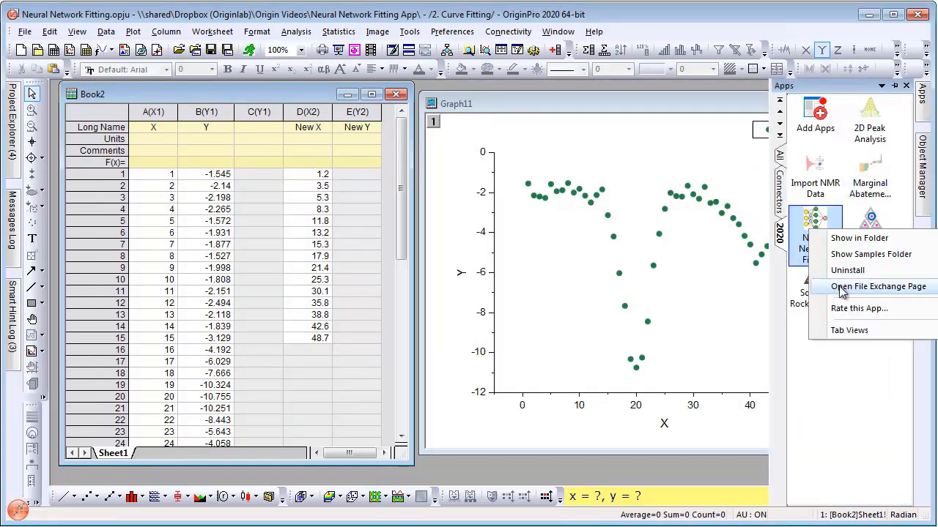
{"action": "left_click", "coordinate": [874, 286]}
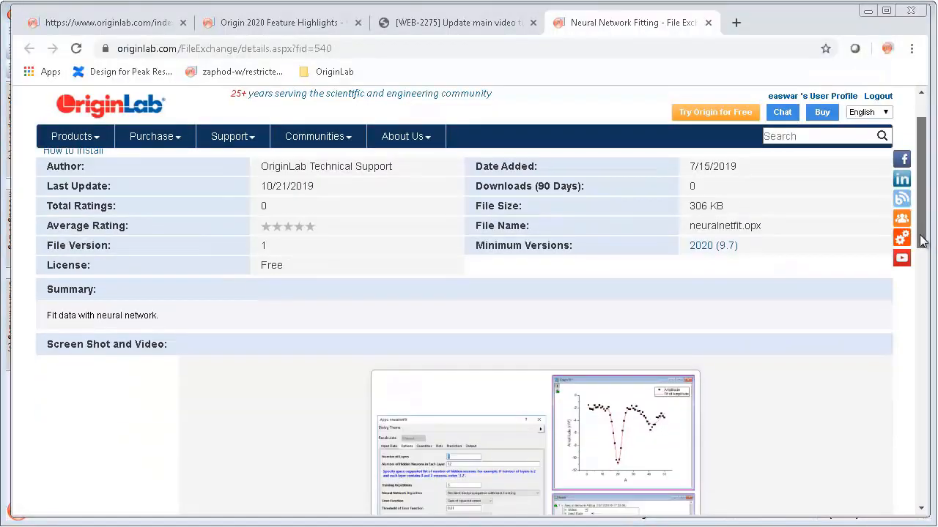
{"action": "scroll", "scroll_direction": "down", "scroll_amount": 3}
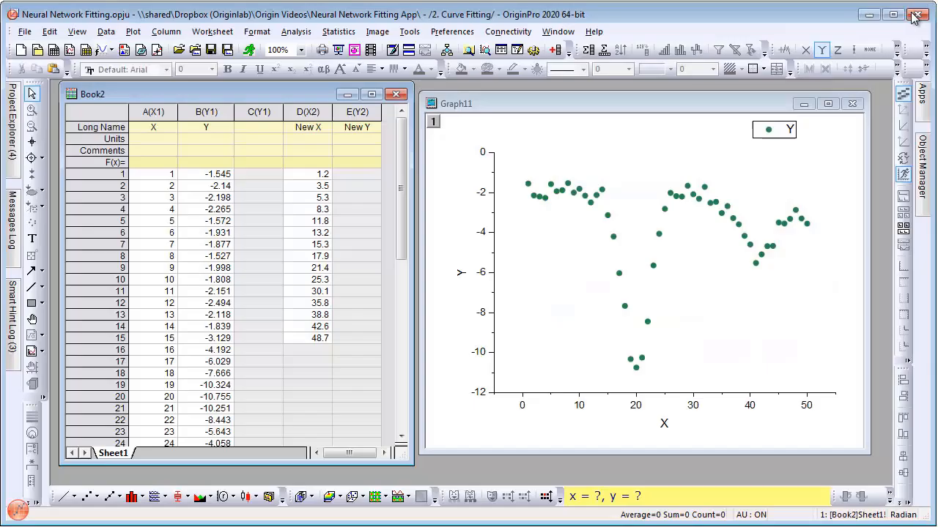
Activate Graph11 and launch Neural Network Fitting from the Apps gallery.
{"action": "left_click", "coordinate": [917, 102]}
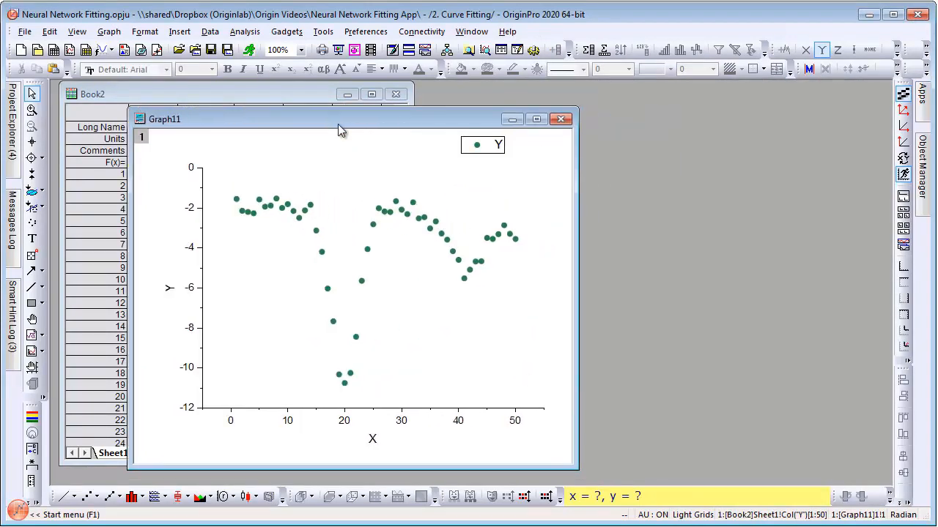
{"action": "left_click", "coordinate": [924, 99]}
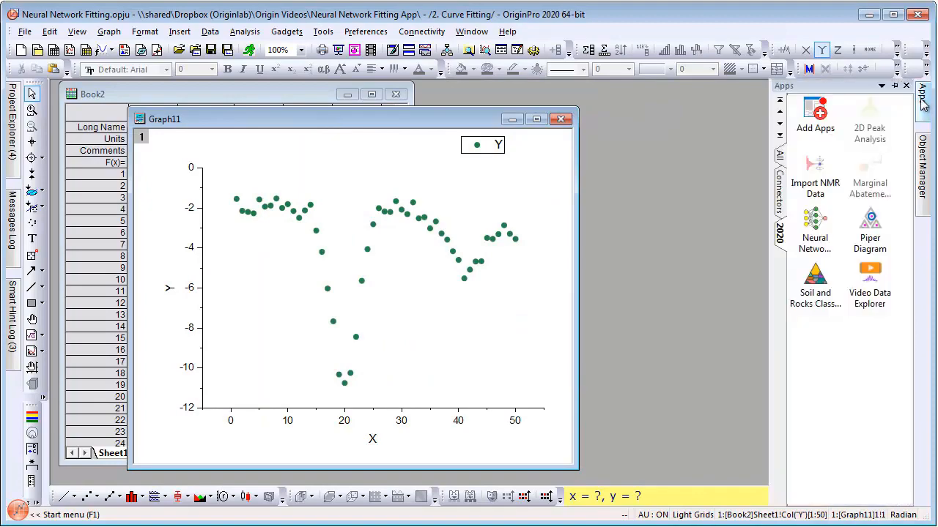
{"action": "left_click", "coordinate": [814, 223]}
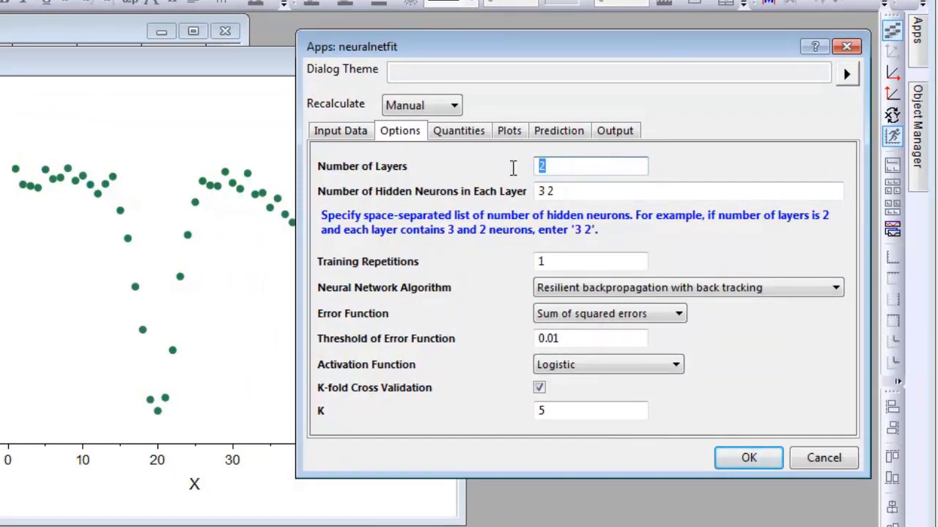
Configure 1 layer, 12 hidden neurons, 3 training repetitions and an activation function.
{"action": "type", "text": "1"}
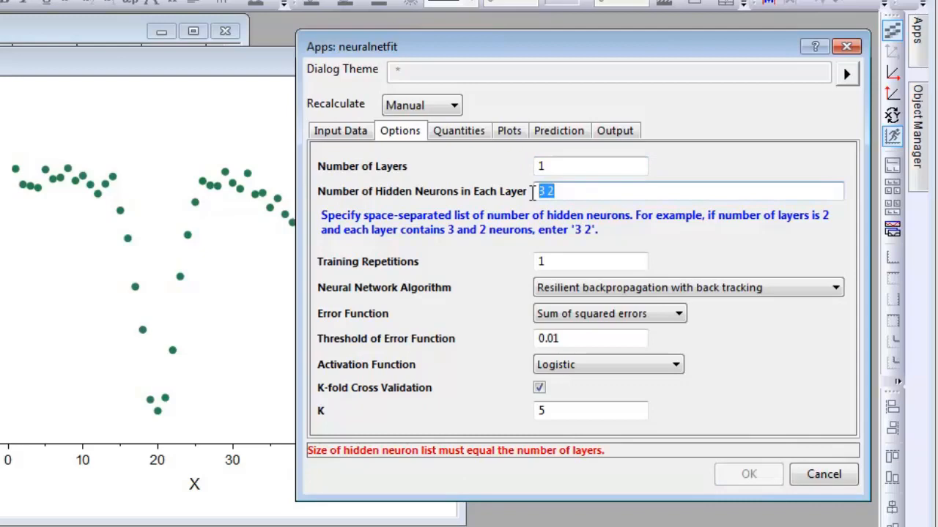
{"action": "type", "text": "12"}
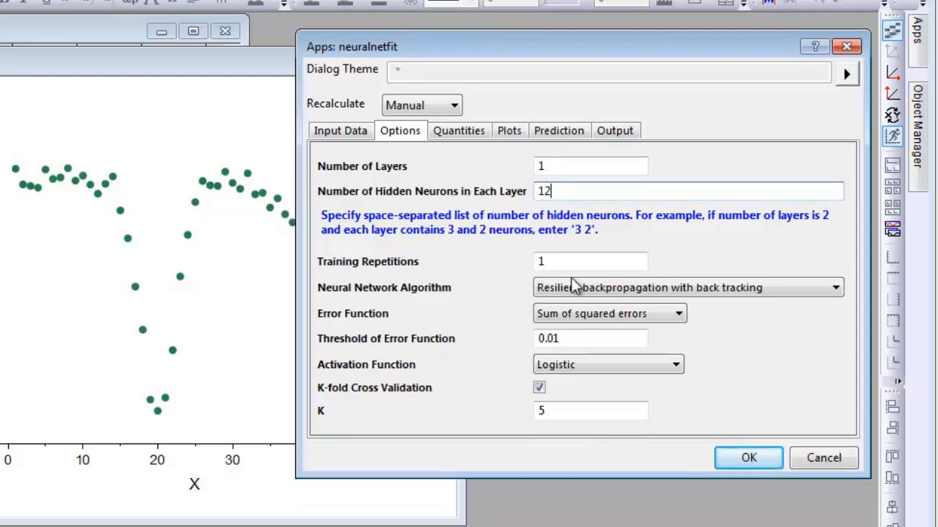
{"action": "type", "text": "3"}
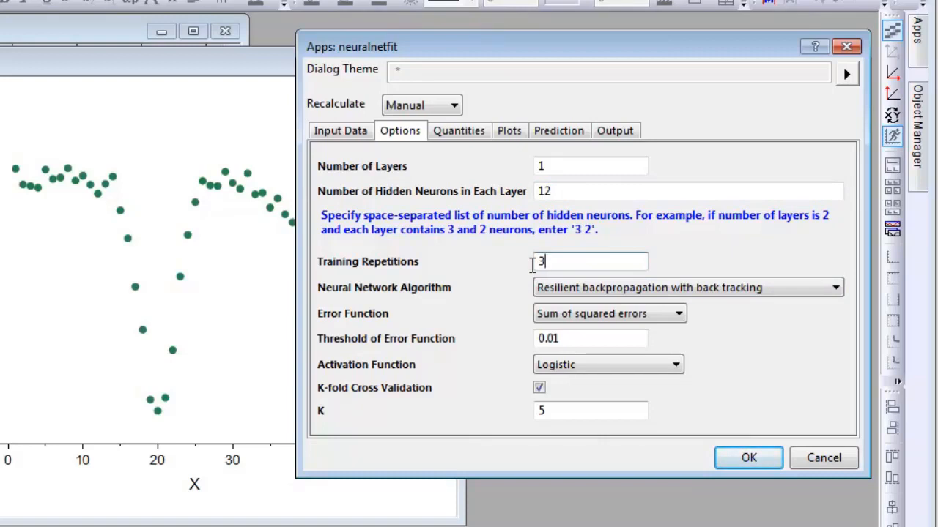
{"action": "mouse_move", "coordinate": [709, 299]}
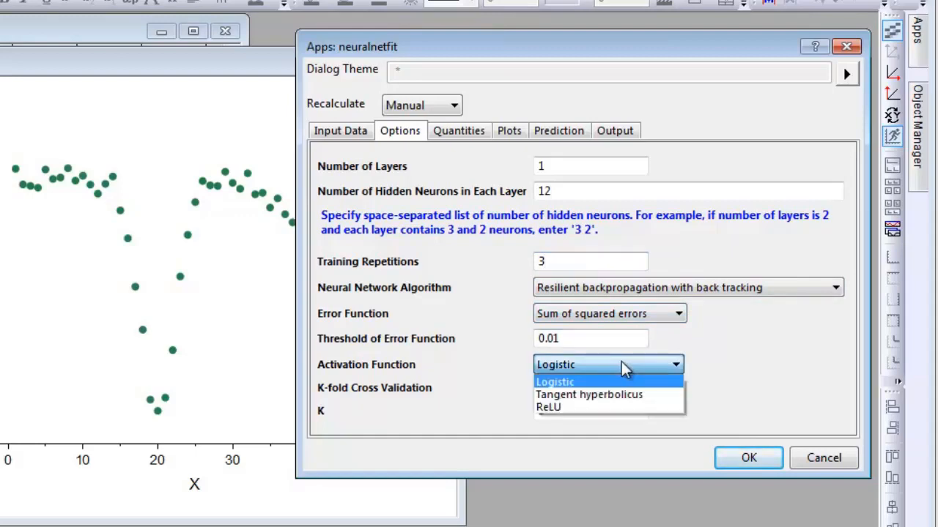
{"action": "left_click", "coordinate": [589, 395]}
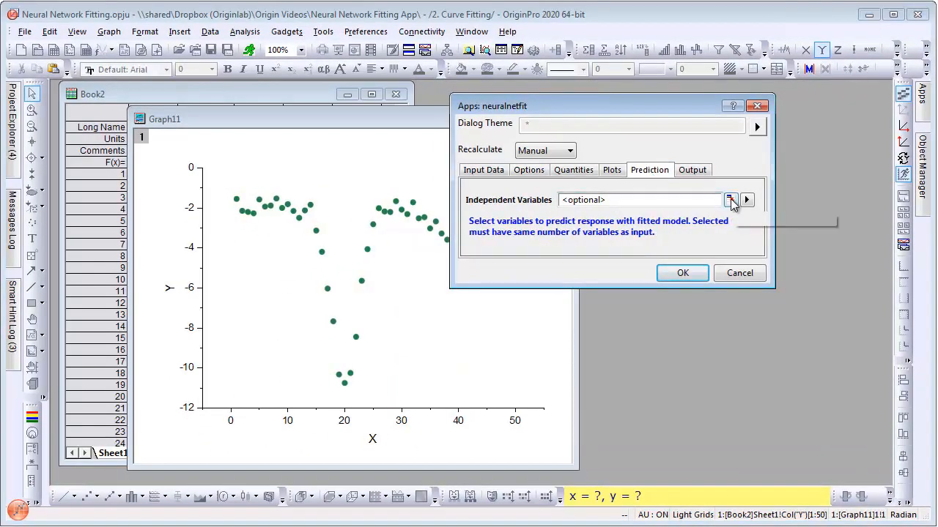
Set Book2 column D (New X) as prediction input and run the fit.
{"action": "left_click", "coordinate": [730, 200]}
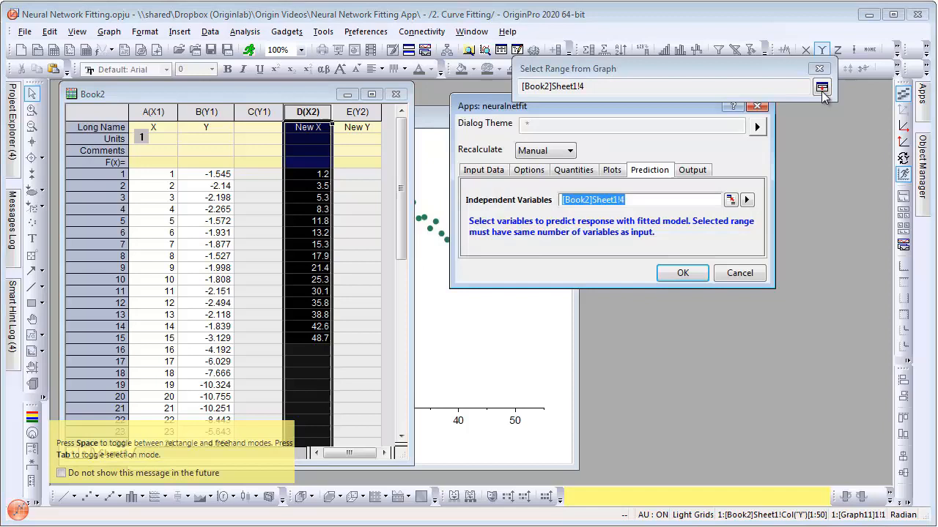
{"action": "left_click", "coordinate": [820, 90]}
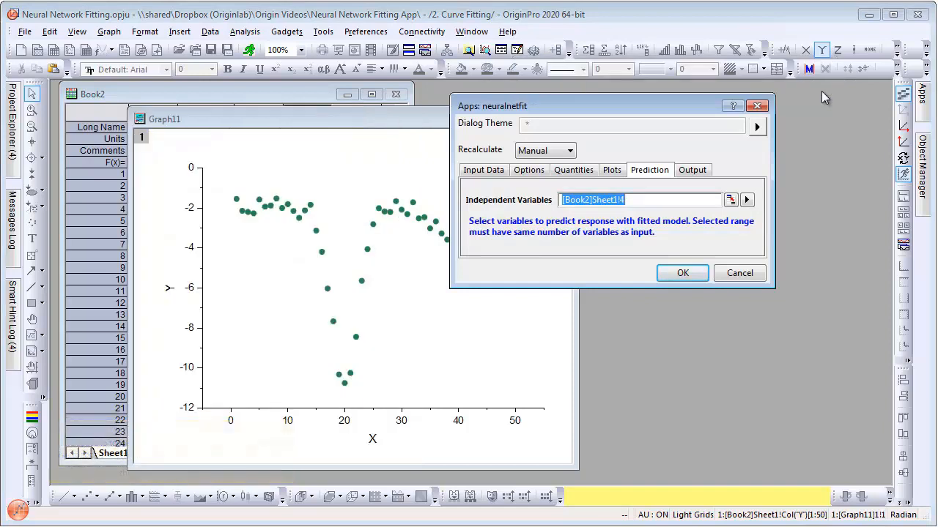
{"action": "left_click", "coordinate": [682, 274]}
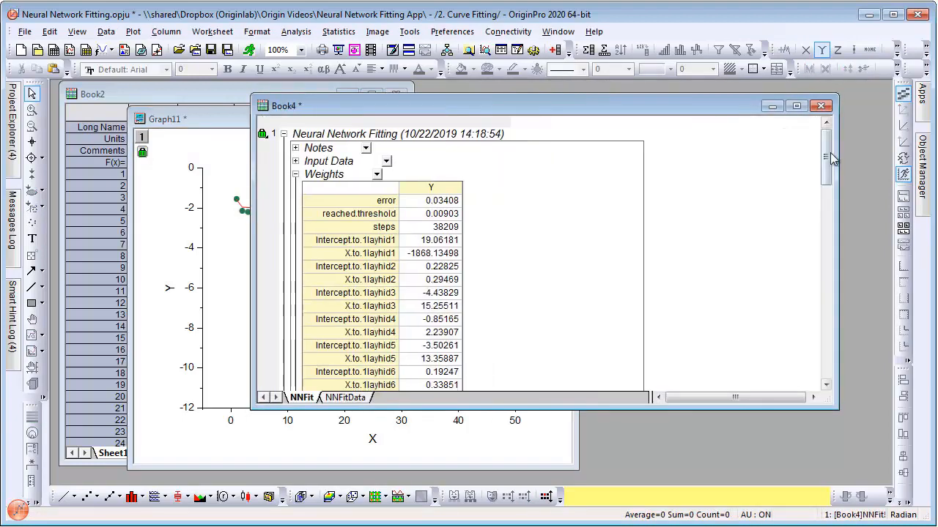
Scroll through the NNFit report, then switch to the NNFitData sheet of fitted results.
{"action": "scroll", "scroll_direction": "down", "scroll_amount": 3}
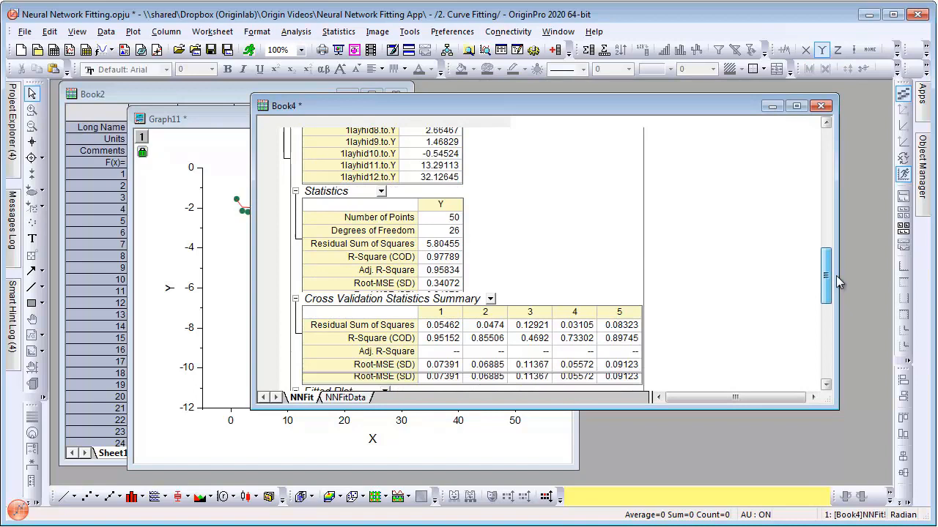
{"action": "scroll", "scroll_direction": "down", "scroll_amount": 3}
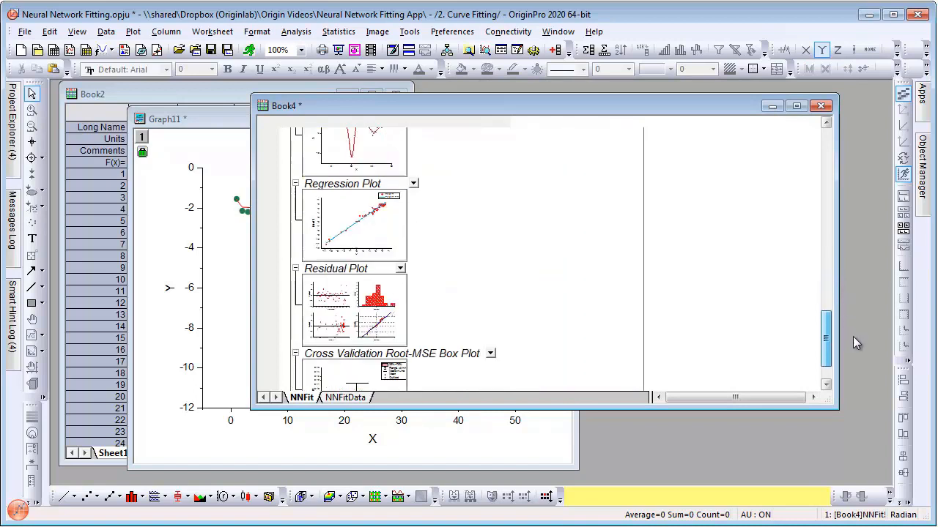
{"action": "scroll", "scroll_direction": "down", "scroll_amount": 3}
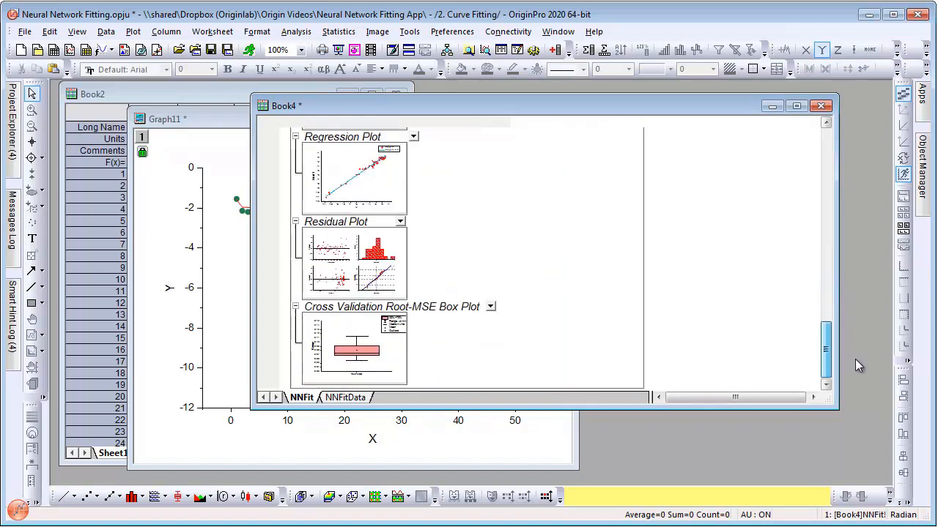
{"action": "left_click", "coordinate": [339, 397]}
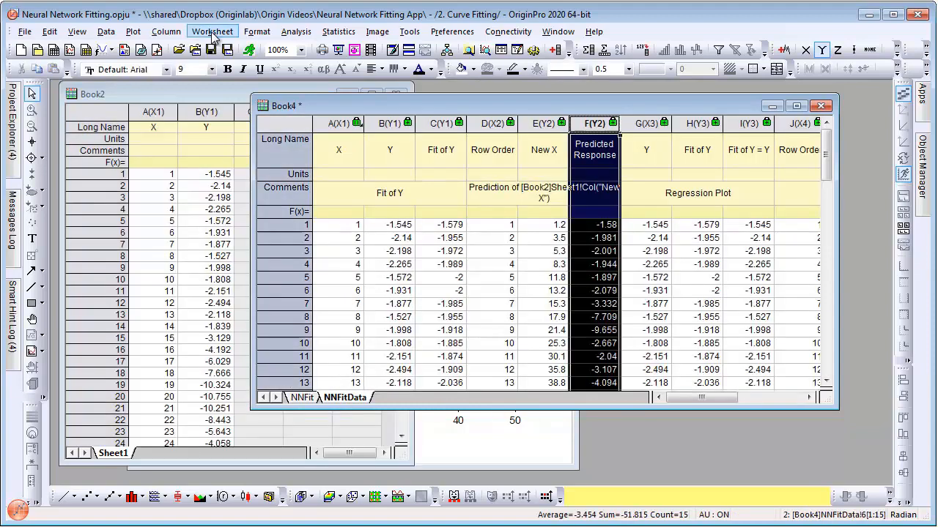
Copy the Predicted Response column to [Book2]Sheet1!5 via Copy Columns.
{"action": "left_click", "coordinate": [212, 31]}
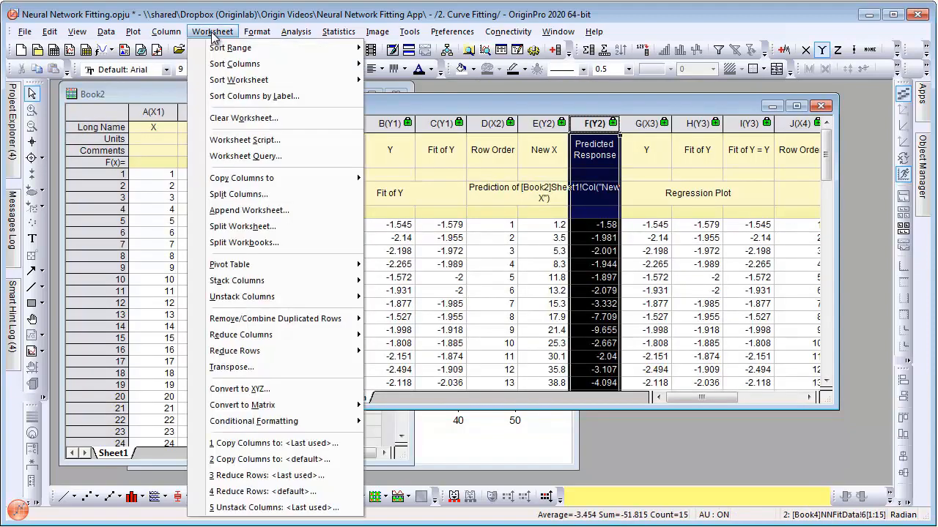
{"action": "mouse_move", "coordinate": [242, 177]}
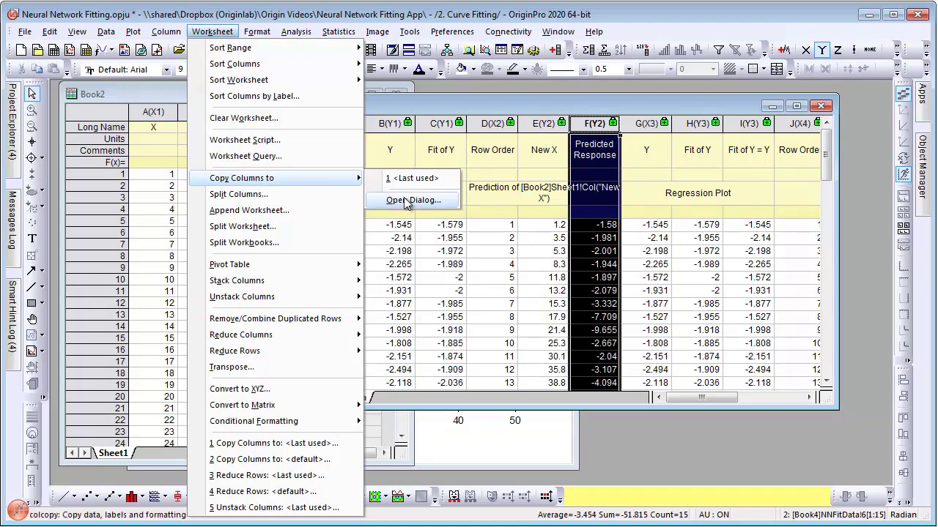
{"action": "left_click", "coordinate": [413, 199]}
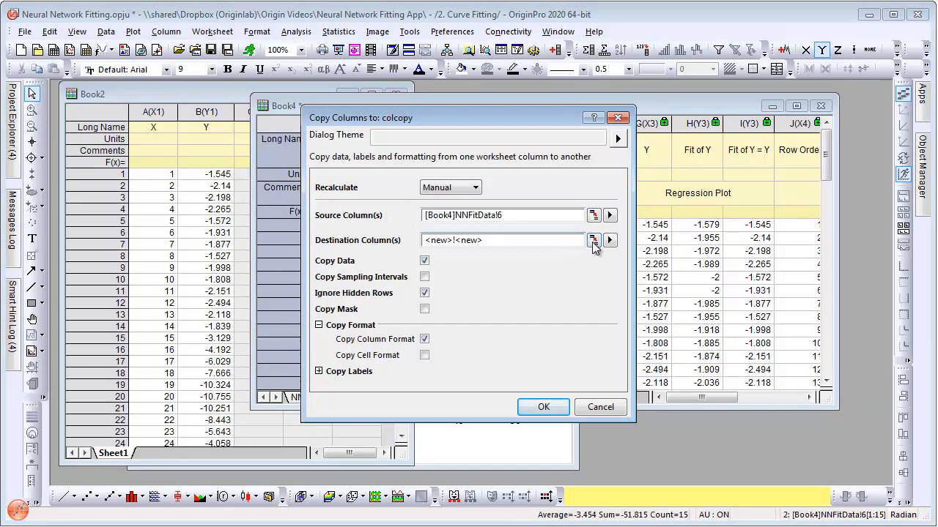
{"action": "left_click", "coordinate": [592, 240]}
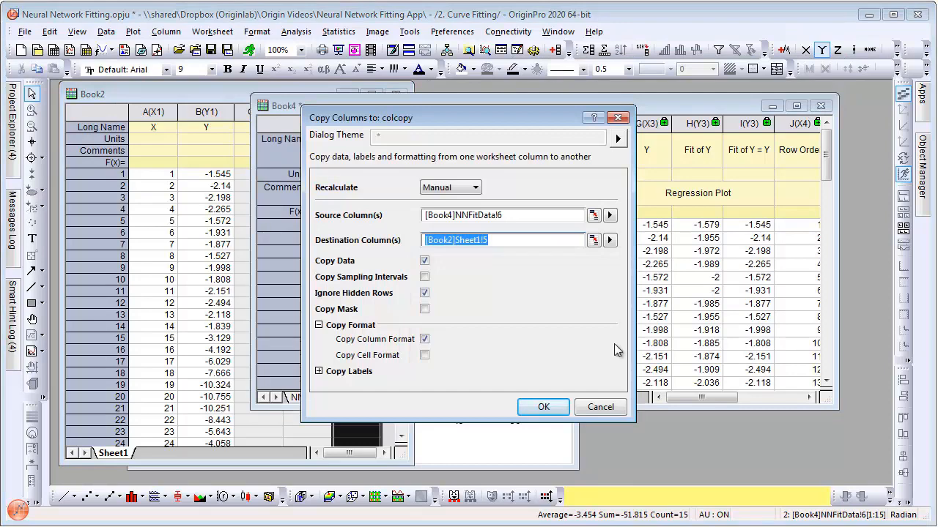
{"action": "left_click", "coordinate": [542, 408]}
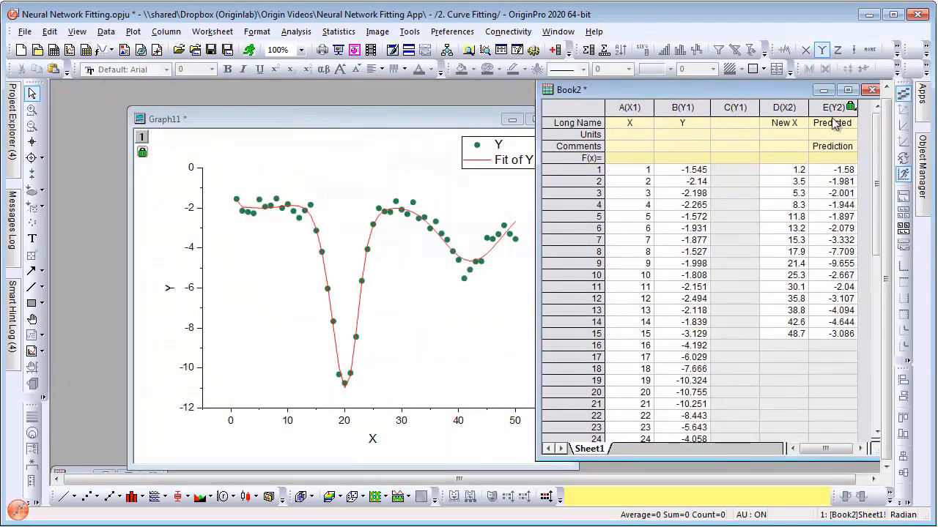
Plot column E on Graph11 as large filled black circle symbols.
{"action": "left_click", "coordinate": [833, 107]}
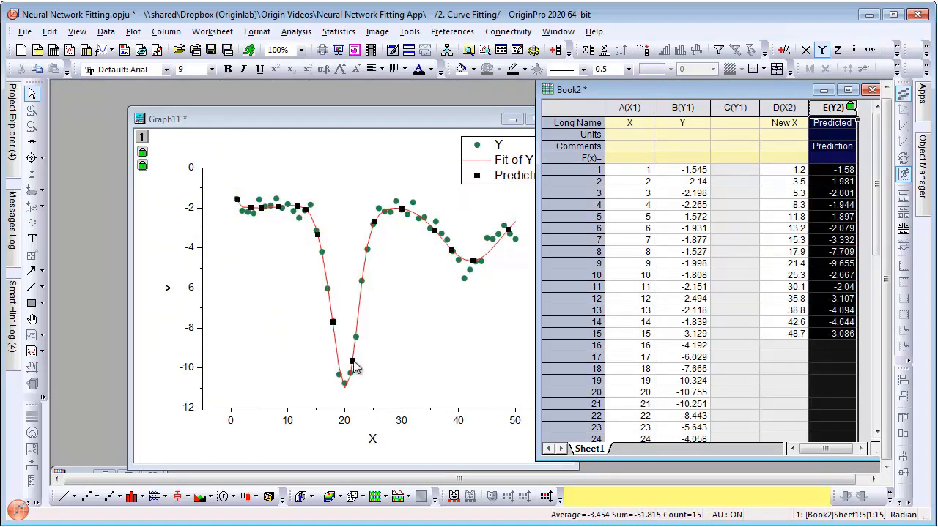
{"action": "left_click", "coordinate": [351, 363]}
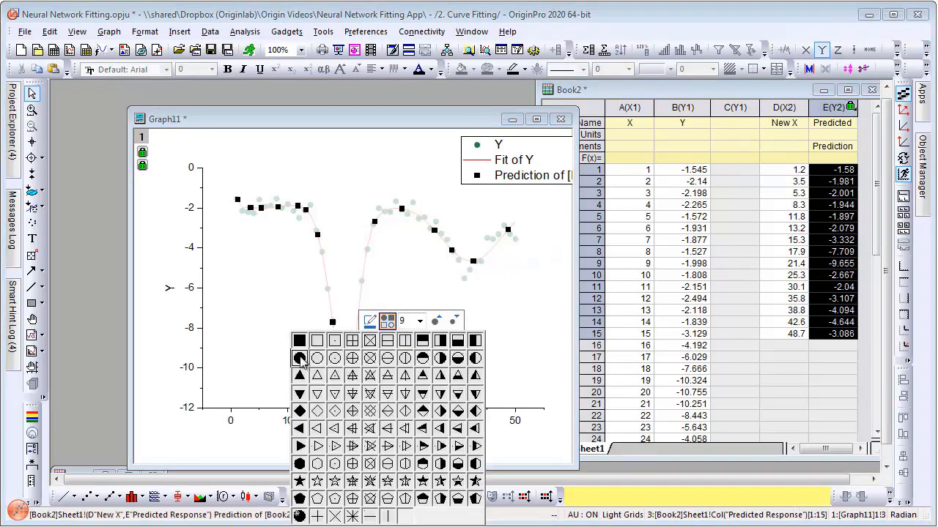
{"action": "left_click", "coordinate": [299, 358]}
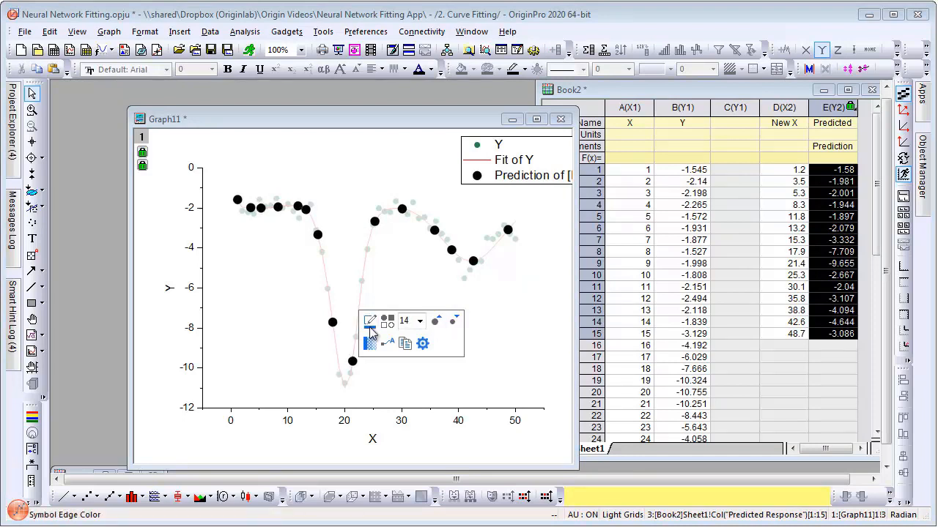
{"action": "left_click", "coordinate": [369, 343]}
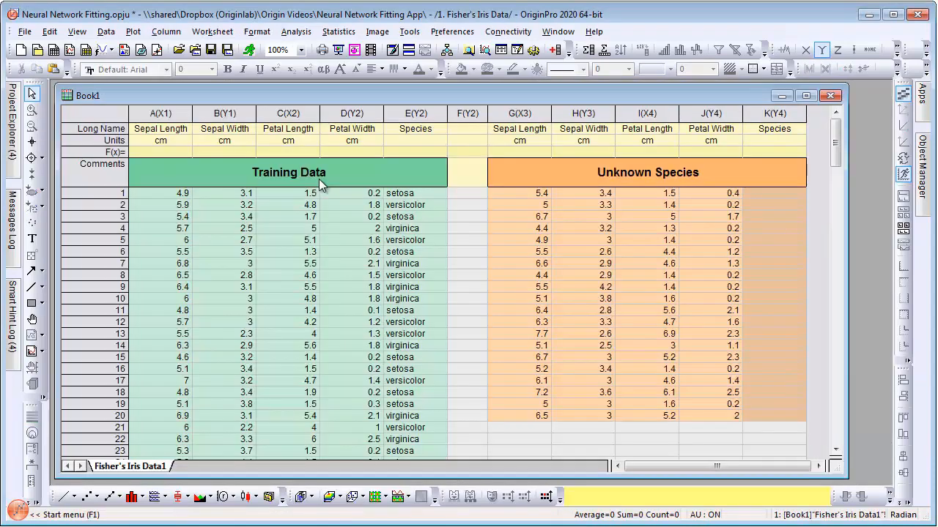
{"action": "mouse_move", "coordinate": [155, 229]}
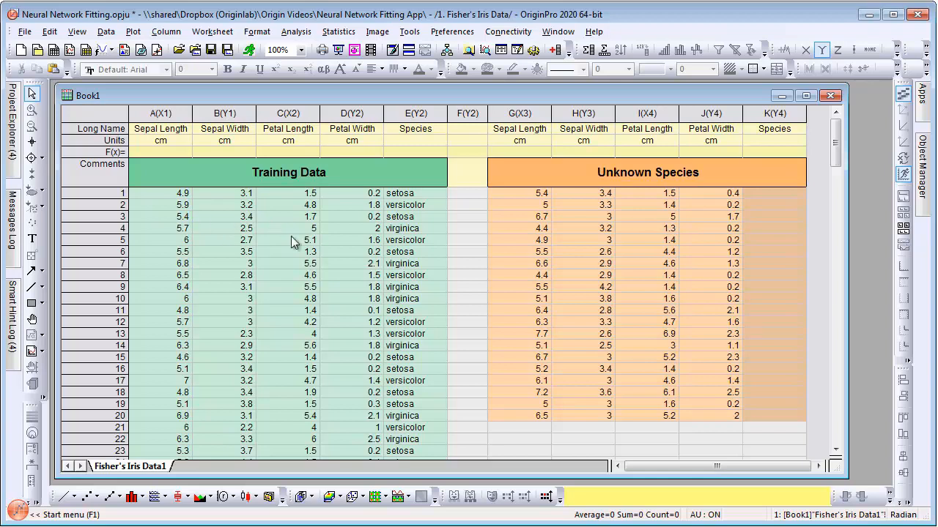
{"action": "mouse_move", "coordinate": [431, 153]}
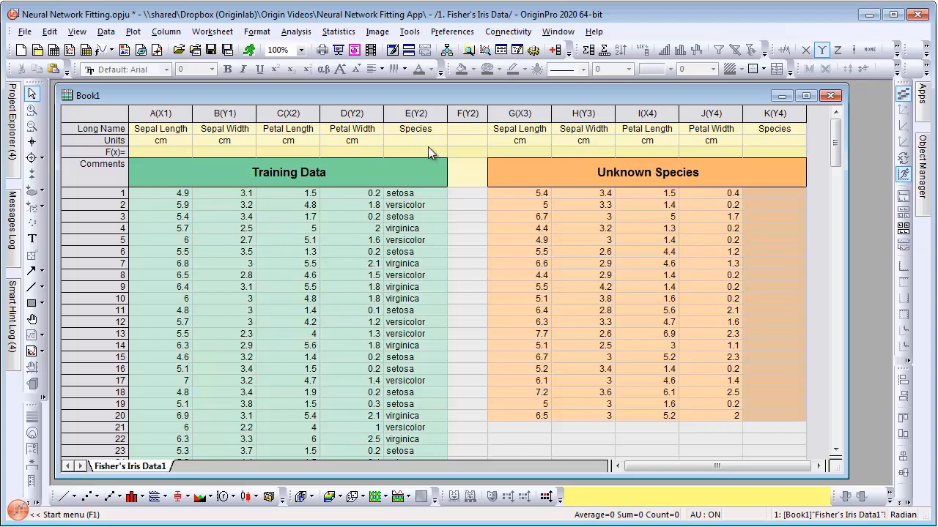
{"action": "mouse_move", "coordinate": [438, 362]}
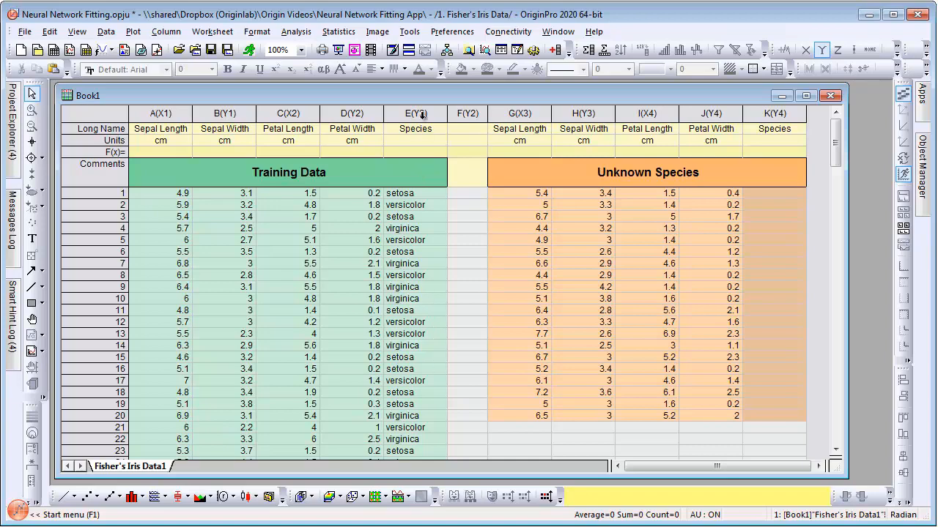
{"action": "left_click", "coordinate": [415, 112]}
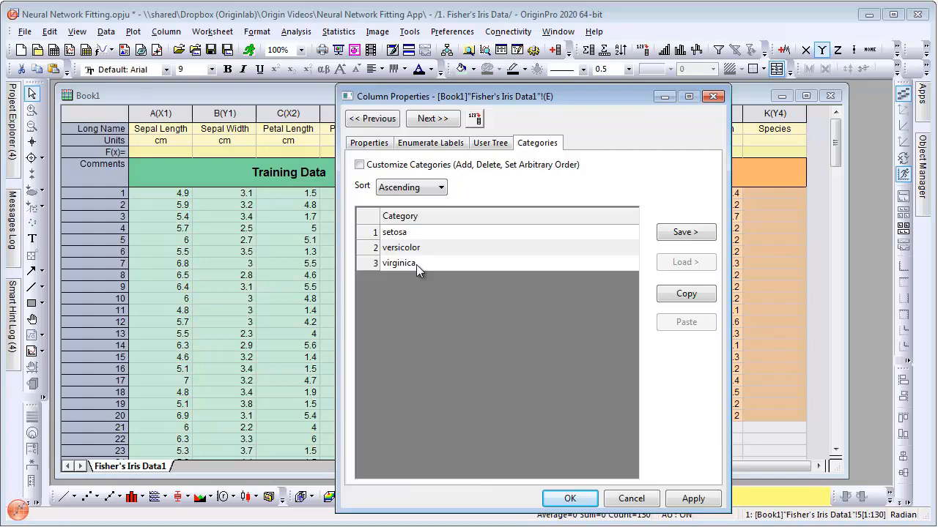
{"action": "left_click", "coordinate": [572, 498]}
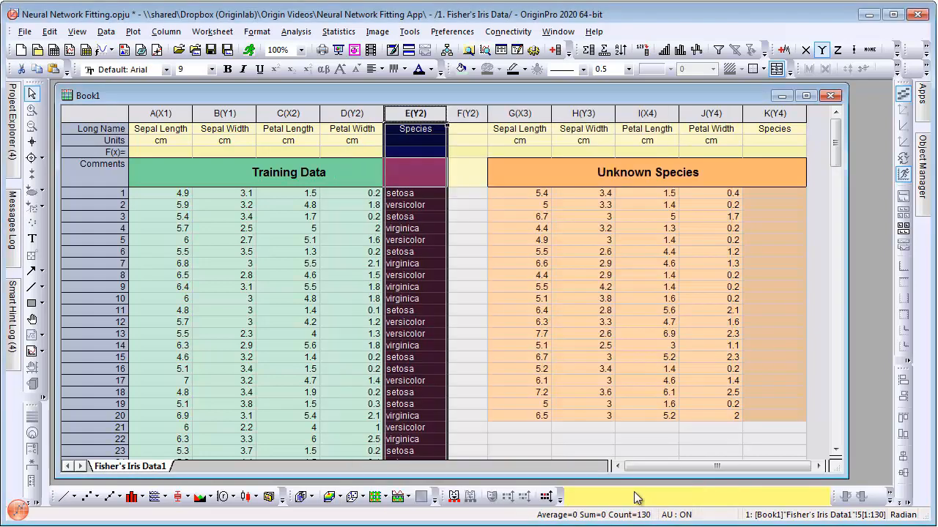
{"action": "mouse_move", "coordinate": [820, 237]}
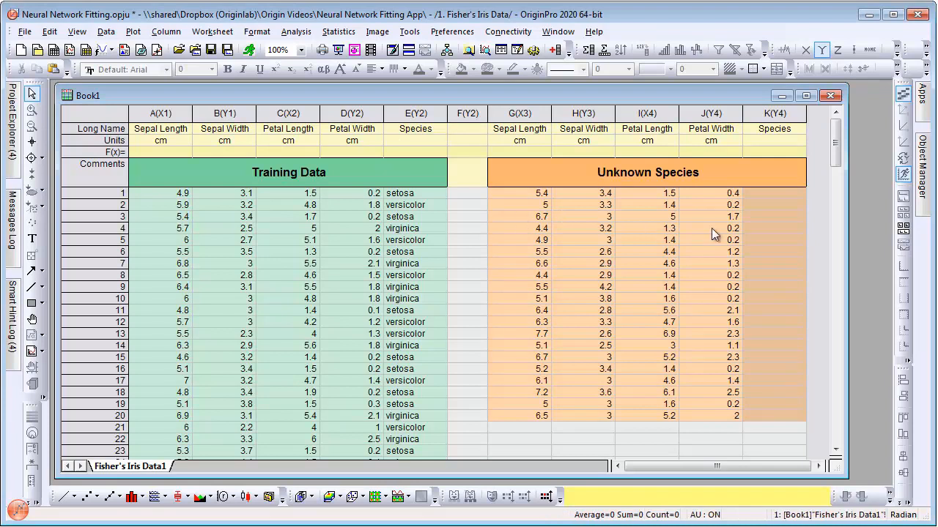
{"action": "mouse_move", "coordinate": [769, 202]}
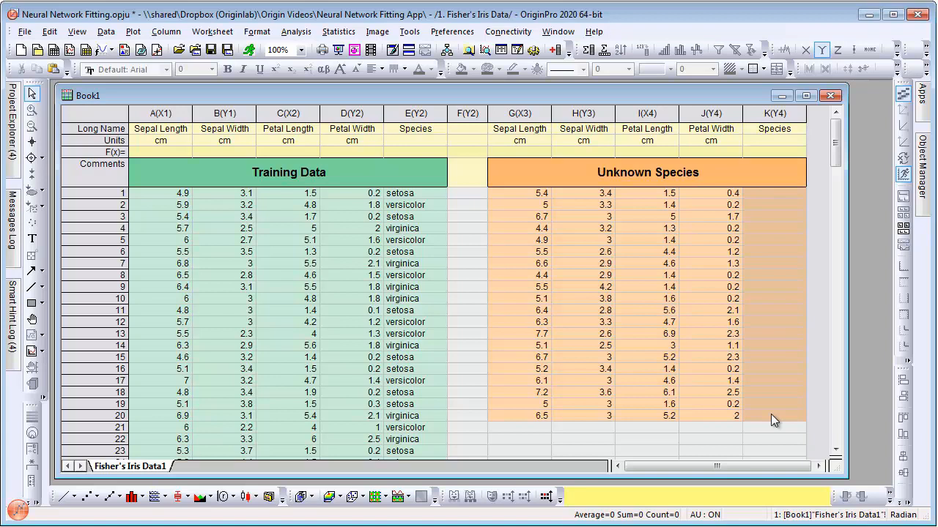
{"action": "mouse_move", "coordinate": [834, 225]}
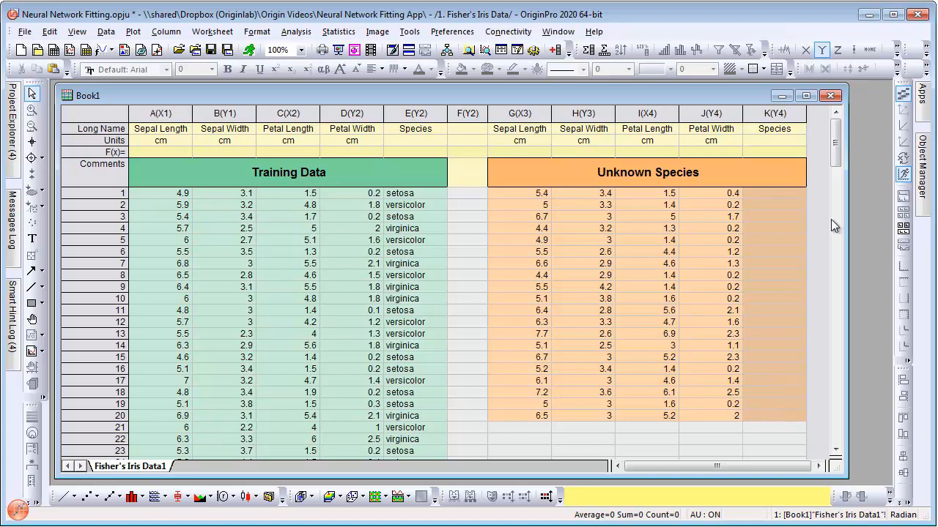
Launch Neural Network Fitting and set columns A–D as independent data.
{"action": "left_click", "coordinate": [926, 99]}
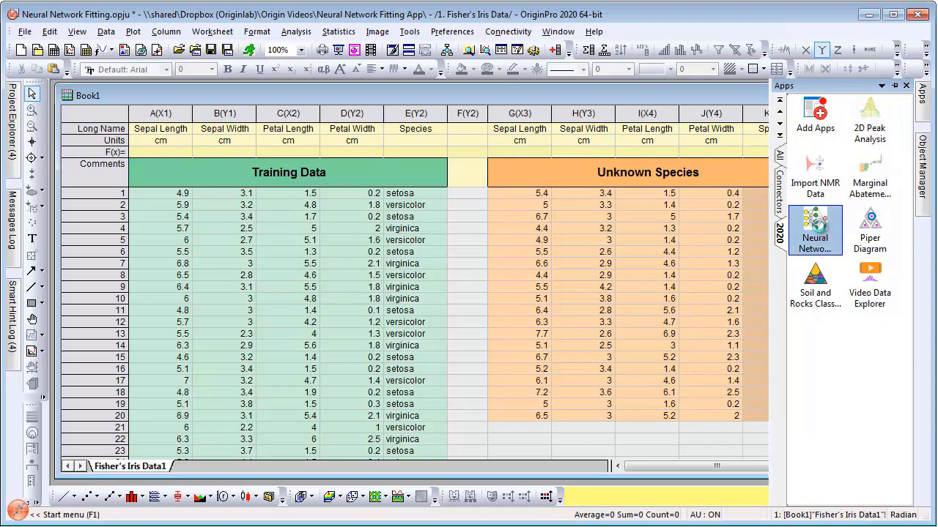
{"action": "left_click", "coordinate": [814, 227]}
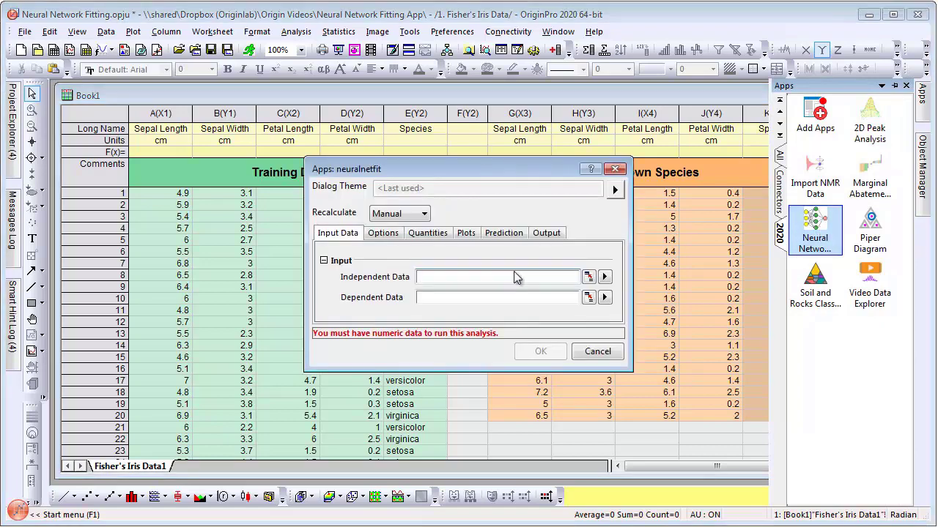
{"action": "left_click", "coordinate": [587, 277]}
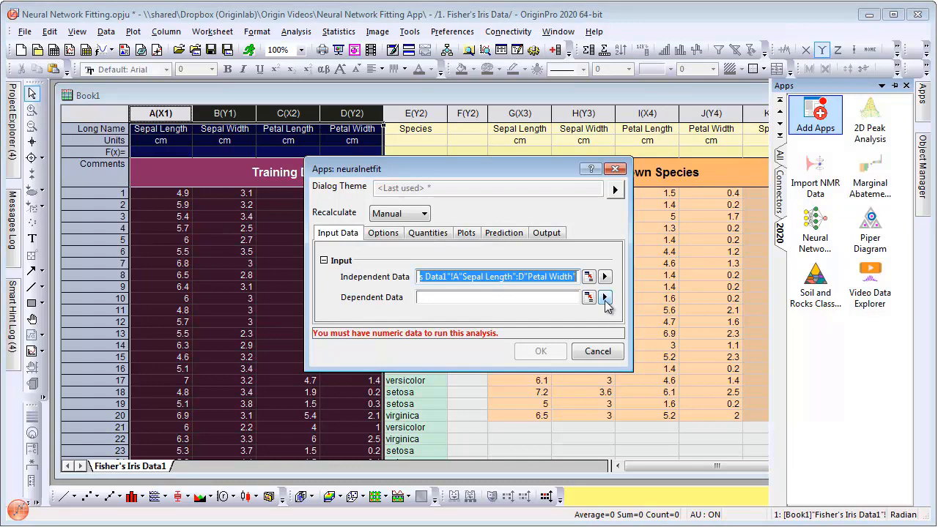
Set E(Y): Species as dependent data and move to the network options.
{"action": "left_click", "coordinate": [605, 297]}
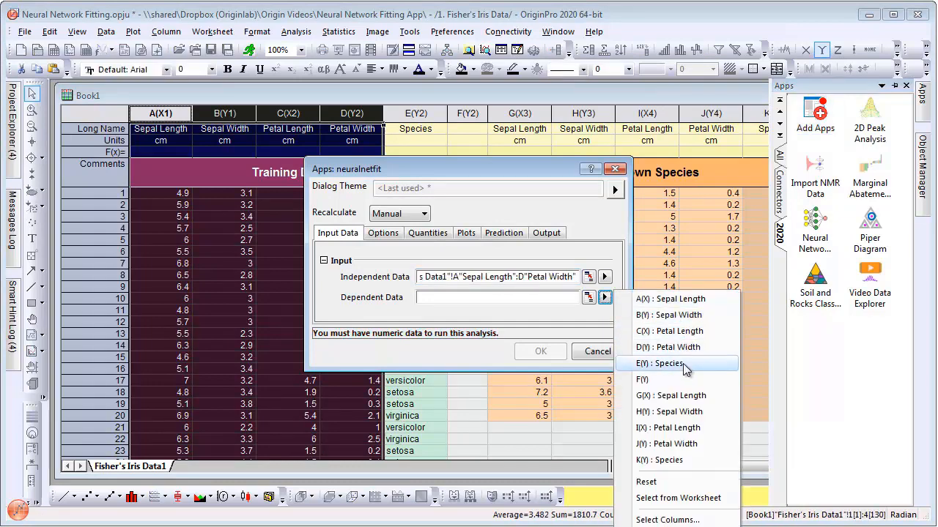
{"action": "left_click", "coordinate": [665, 364]}
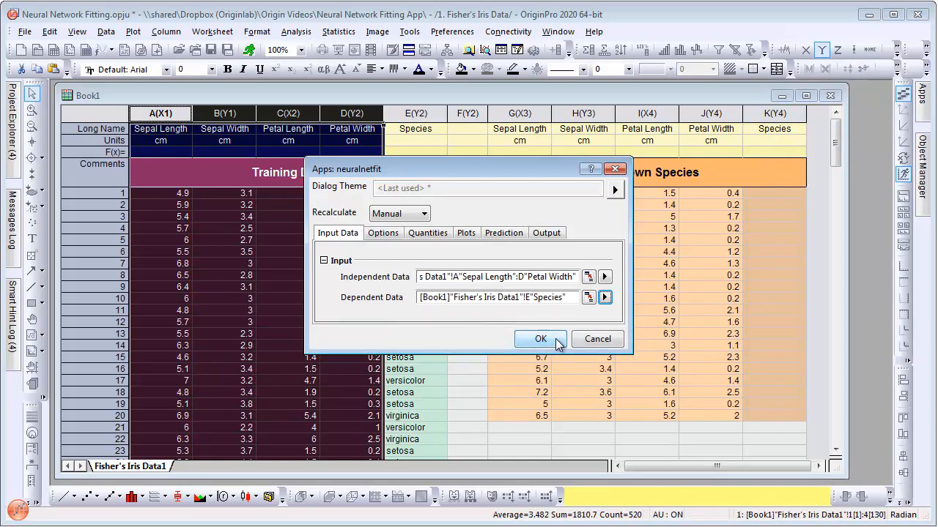
{"action": "left_click", "coordinate": [383, 232]}
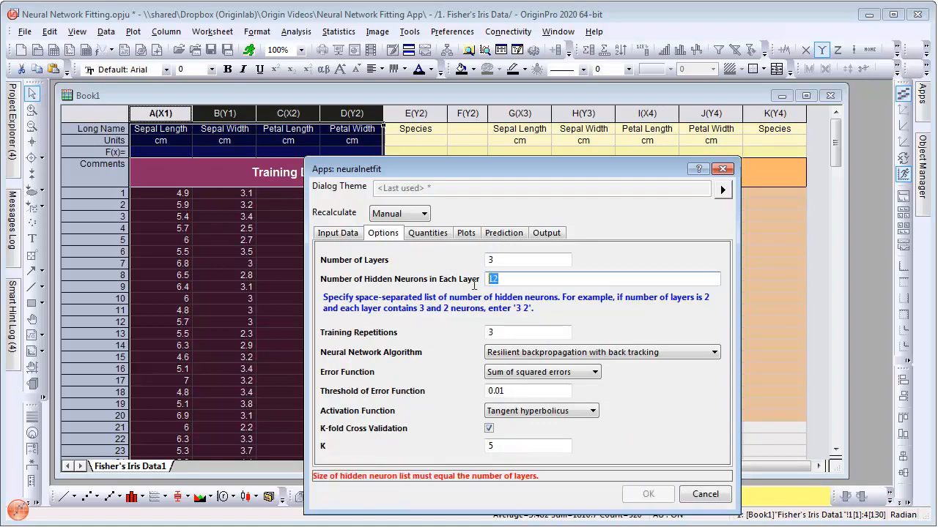
Enter hidden neurons 4 3 2, threshold 0.02 and pick the activation function.
{"action": "type", "text": "4"}
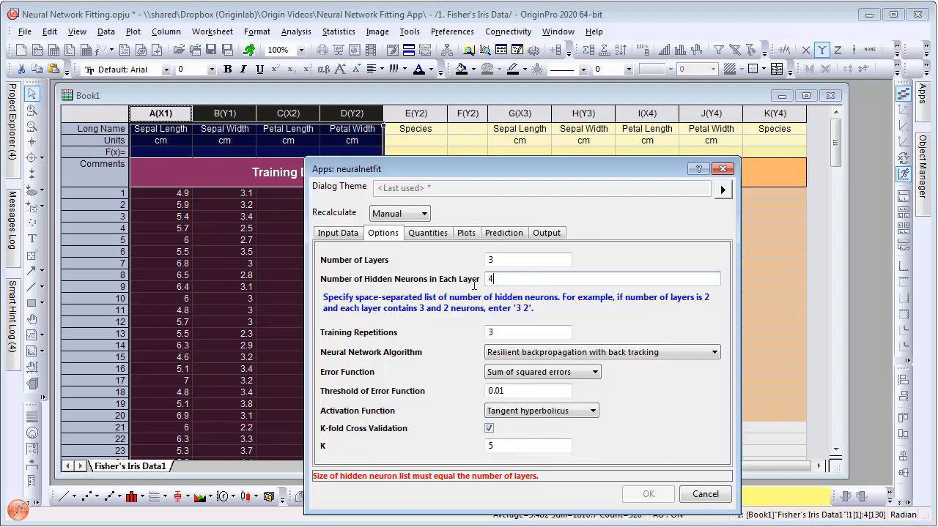
{"action": "type", "text": "3 2"}
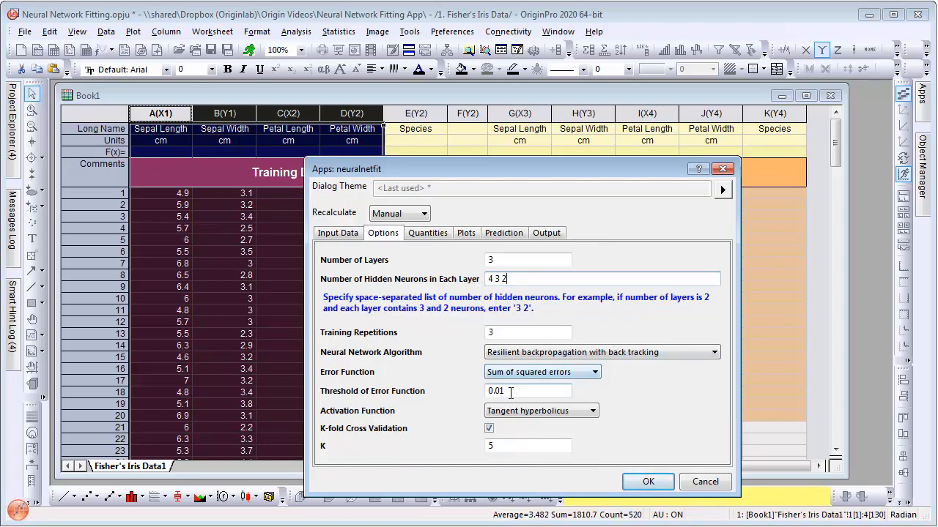
{"action": "key", "text": "Backspace"}
{"action": "type", "text": "2"}
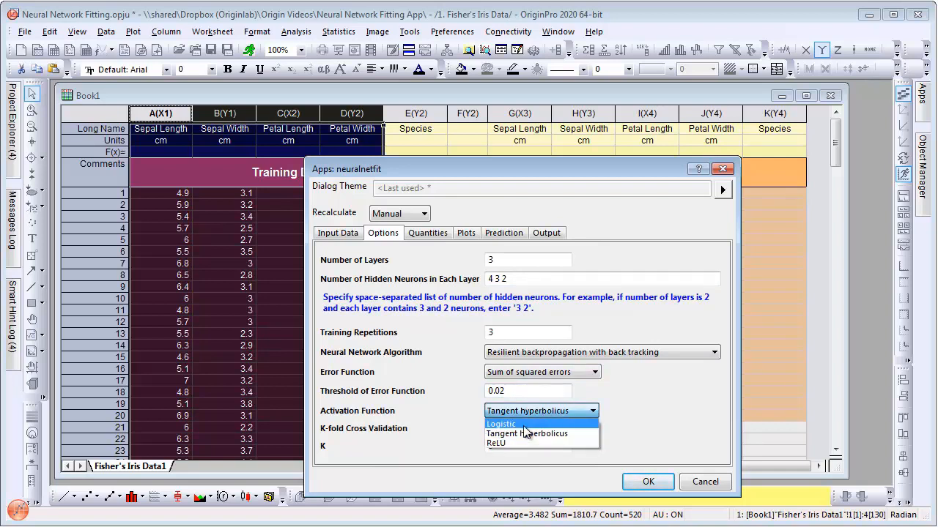
{"action": "left_click", "coordinate": [501, 423]}
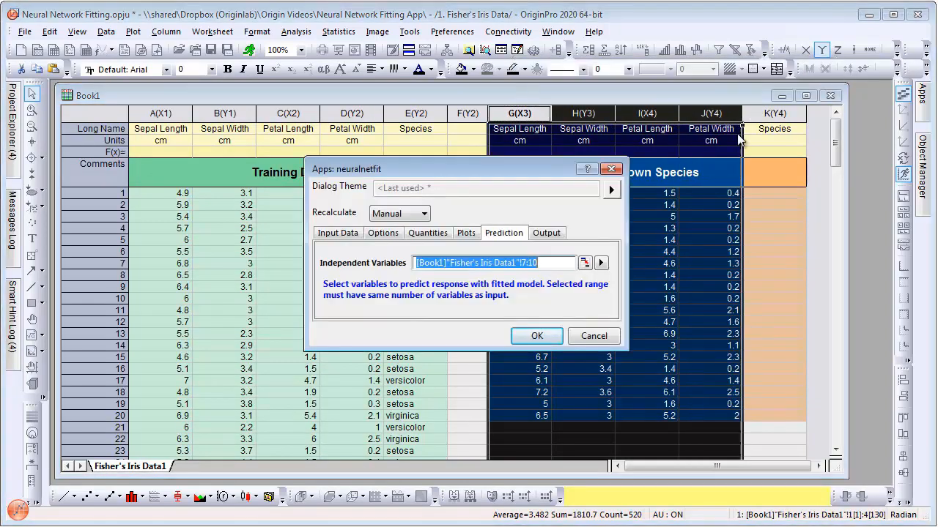
Run the fit with Iris columns G–J as prediction inputs, producing the NNFit report.
{"action": "left_click", "coordinate": [536, 335]}
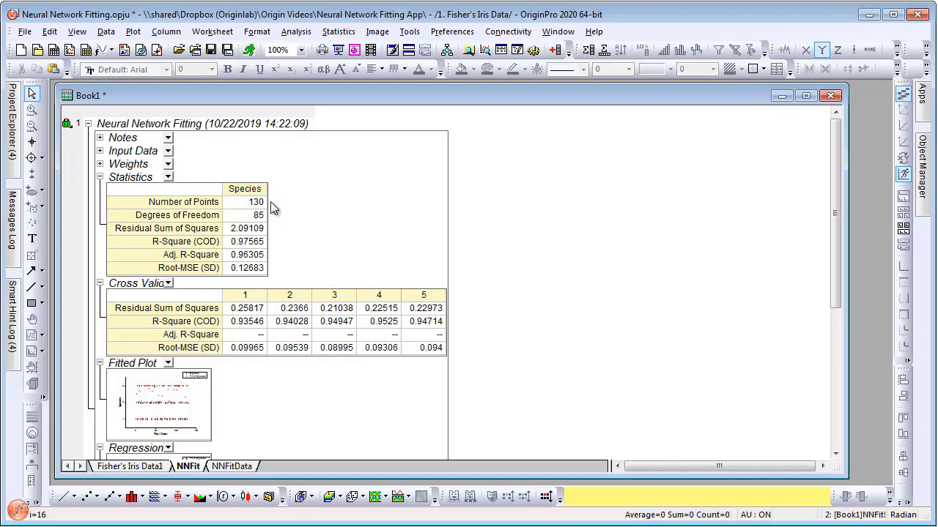
{"action": "mouse_move", "coordinate": [274, 281]}
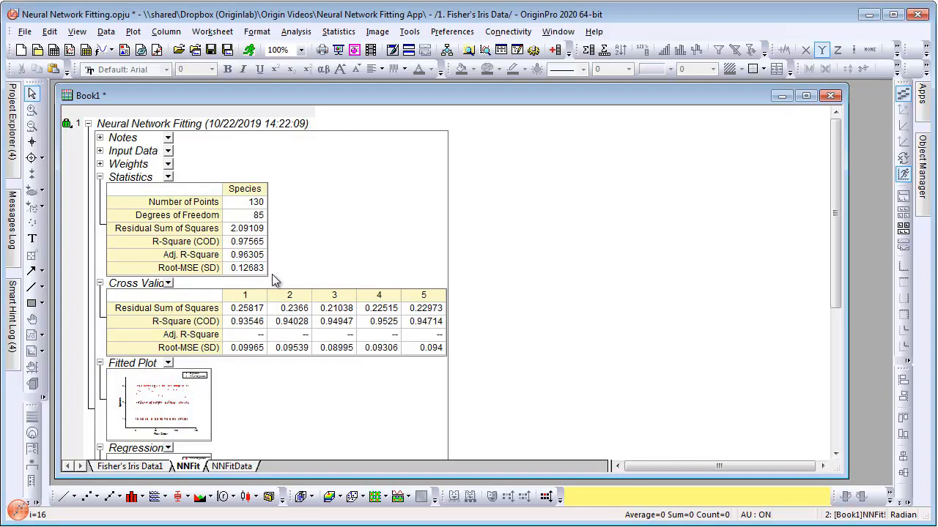
Review the Predicted Response column in the NNFitData sheet, then return to Fisher's Iris Data1.
{"action": "scroll", "scroll_direction": "down", "scroll_amount": 3}
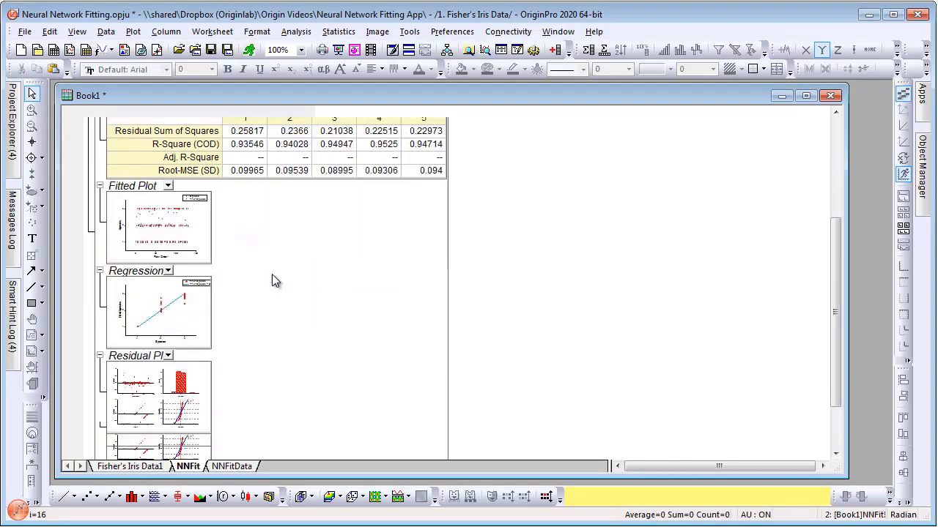
{"action": "scroll", "scroll_direction": "down", "scroll_amount": 3}
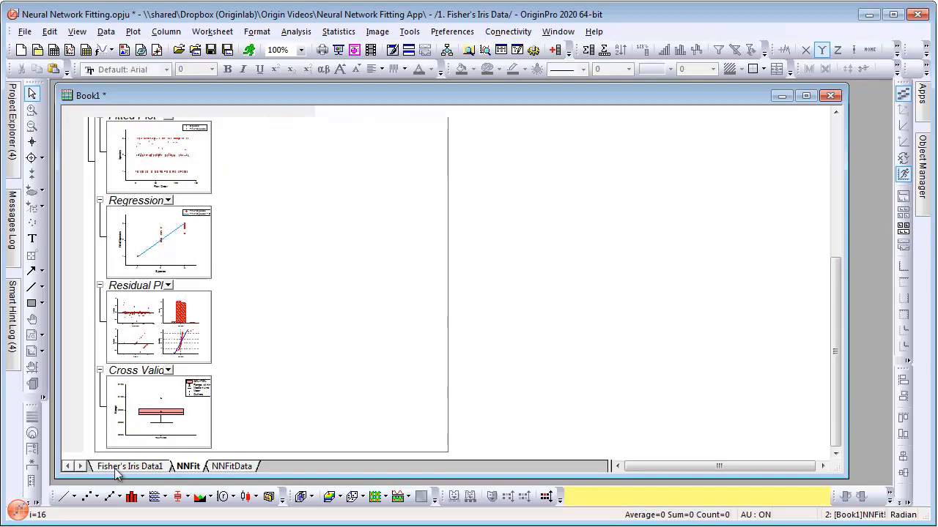
{"action": "left_click", "coordinate": [232, 466]}
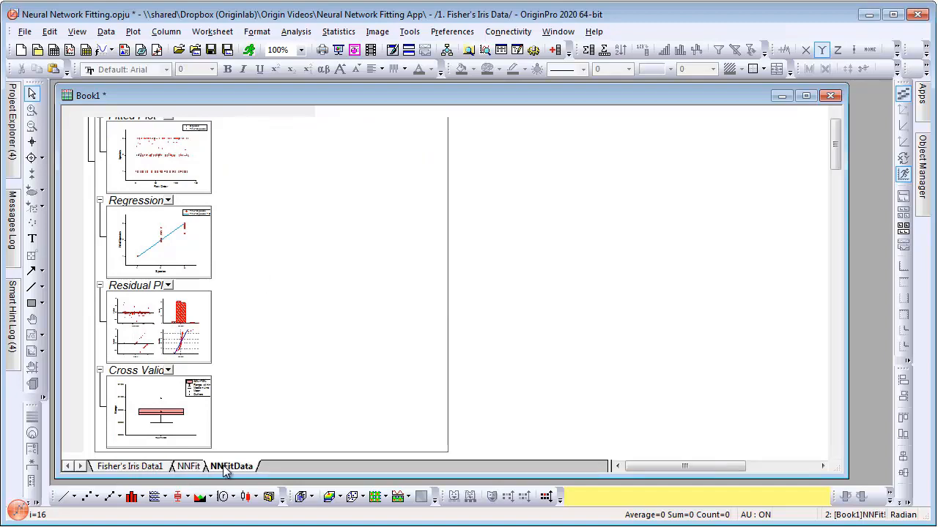
{"action": "left_click", "coordinate": [231, 466]}
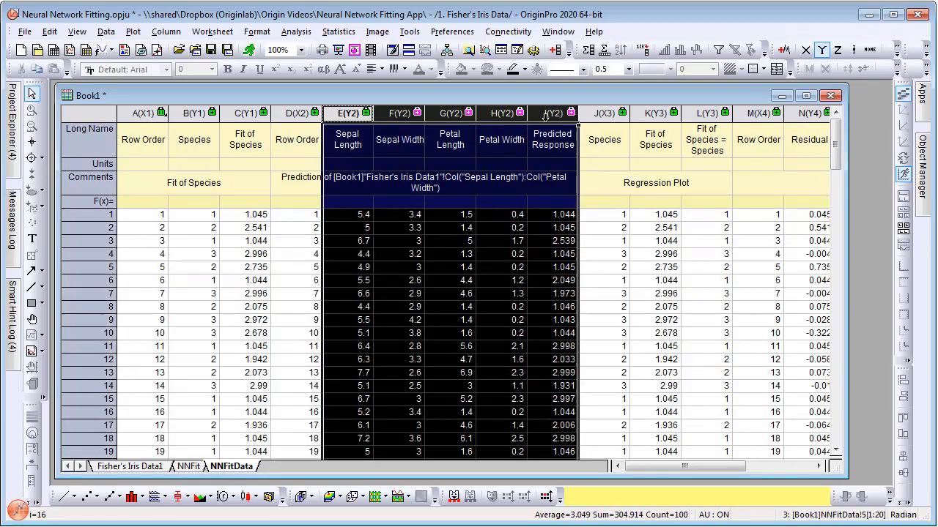
{"action": "left_click", "coordinate": [552, 112]}
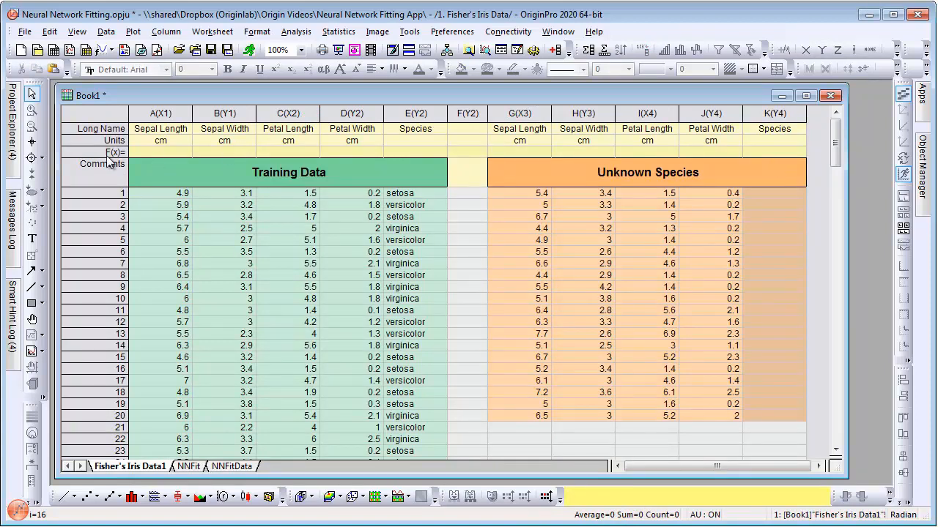
{"action": "mouse_move", "coordinate": [760, 158]}
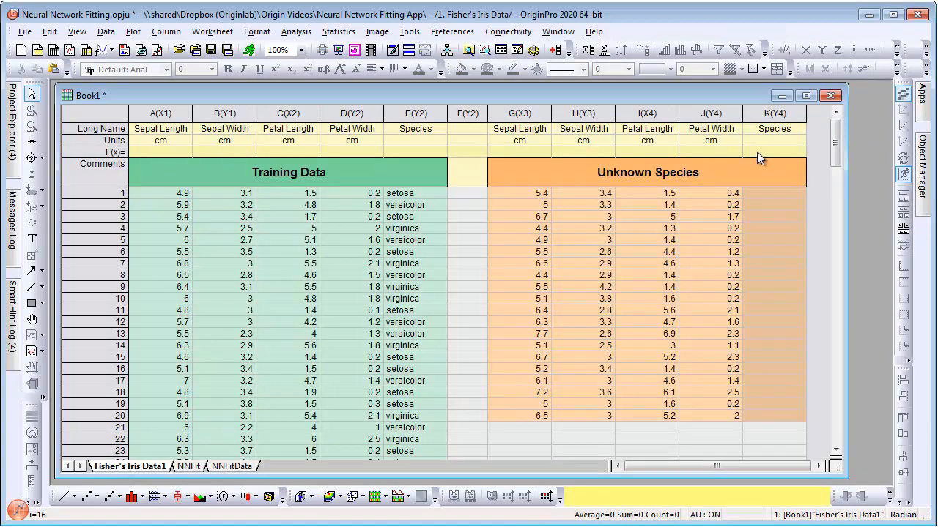
In Set Column Values for column K, add range variable r1 pointing to NNFitData's Predicted Response column.
{"action": "right_click", "coordinate": [774, 151]}
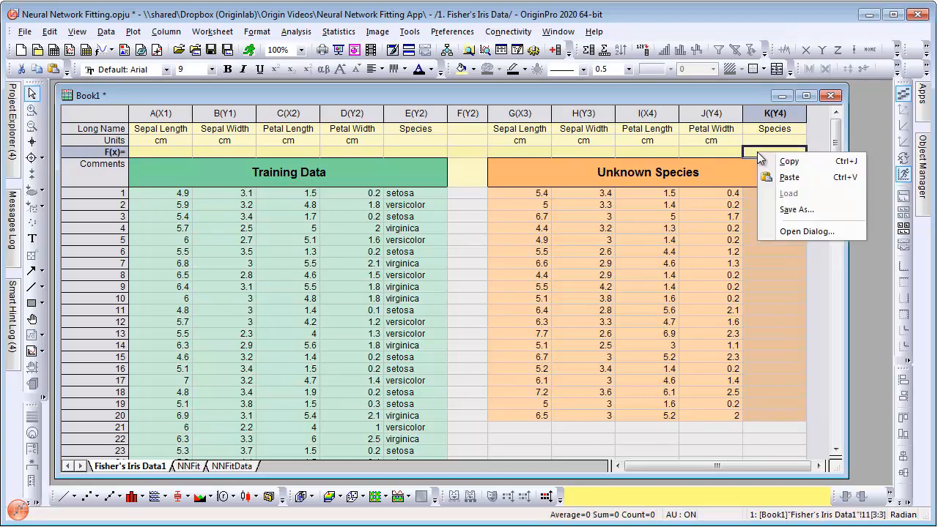
{"action": "left_click", "coordinate": [809, 232]}
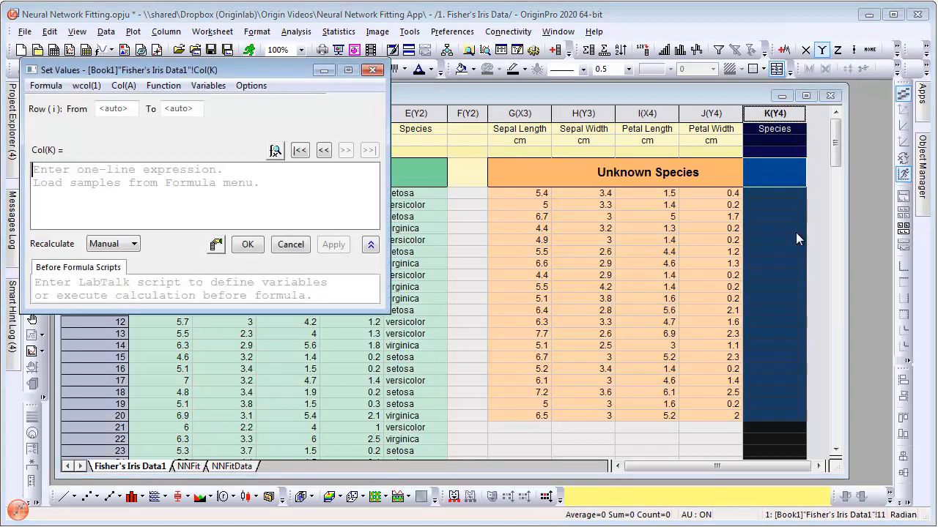
{"action": "left_click_drag", "start_coordinate": [202, 69], "coordinate": [252, 61]}
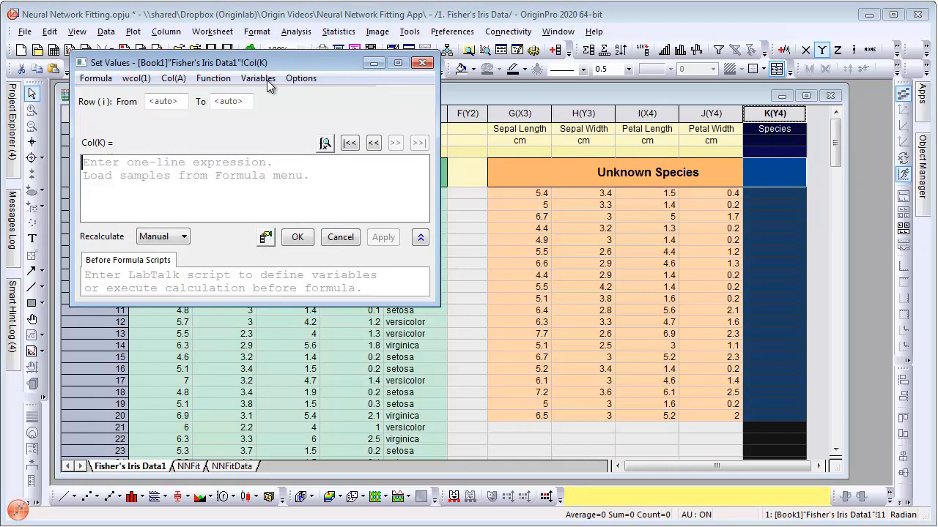
{"action": "left_click", "coordinate": [258, 79]}
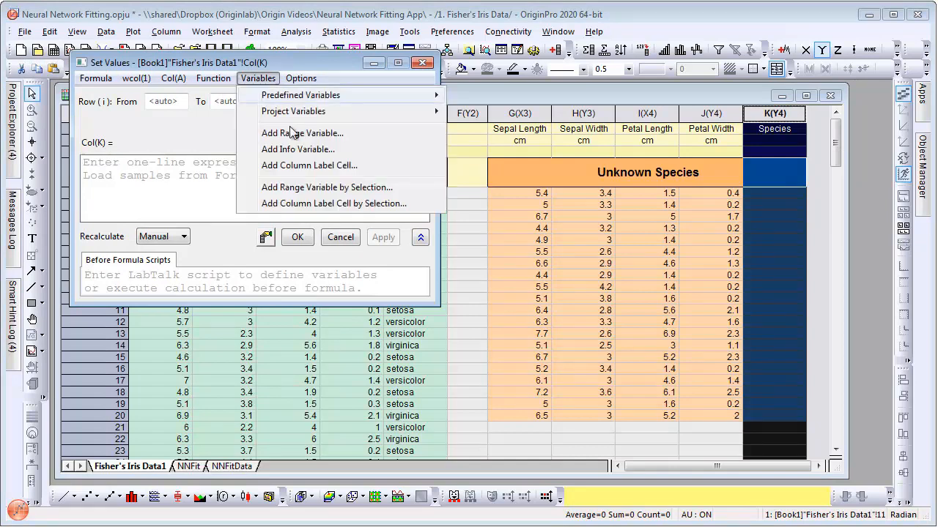
{"action": "mouse_move", "coordinate": [326, 187]}
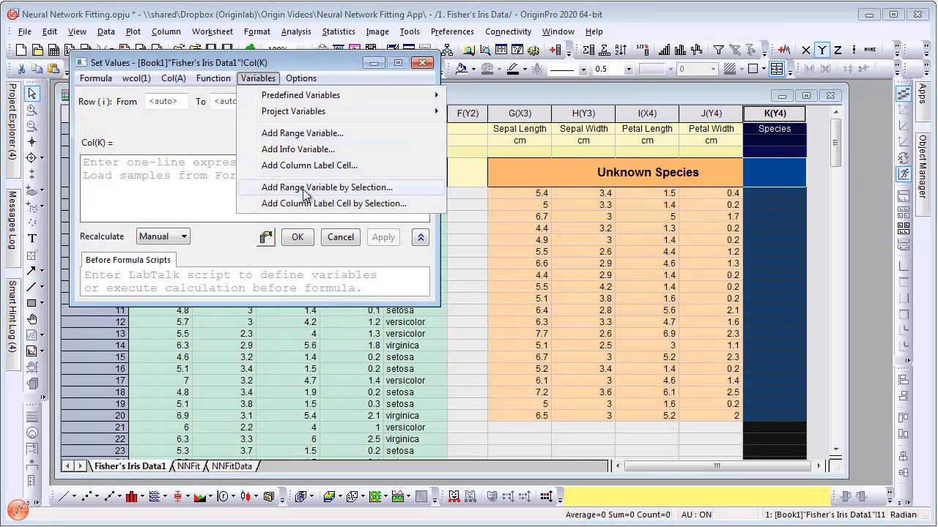
{"action": "left_click", "coordinate": [327, 188]}
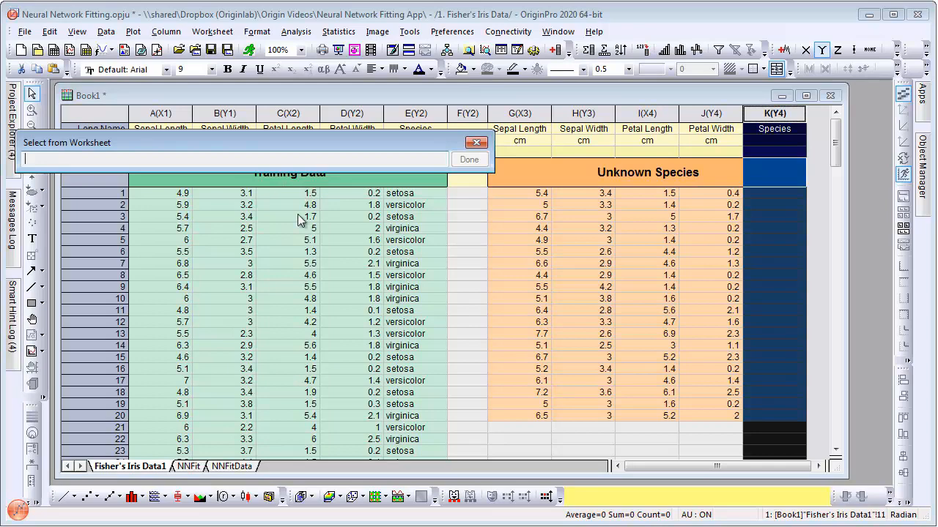
{"action": "left_click", "coordinate": [231, 466]}
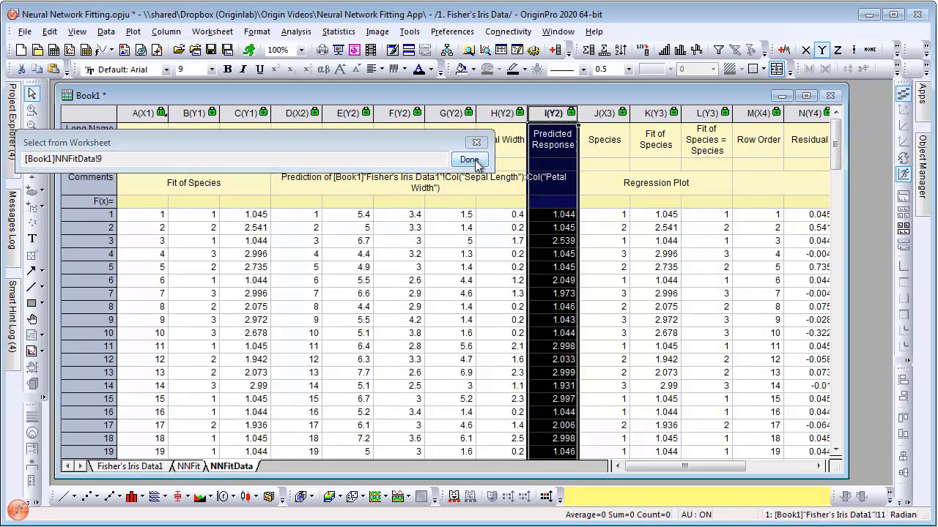
{"action": "left_click", "coordinate": [469, 159]}
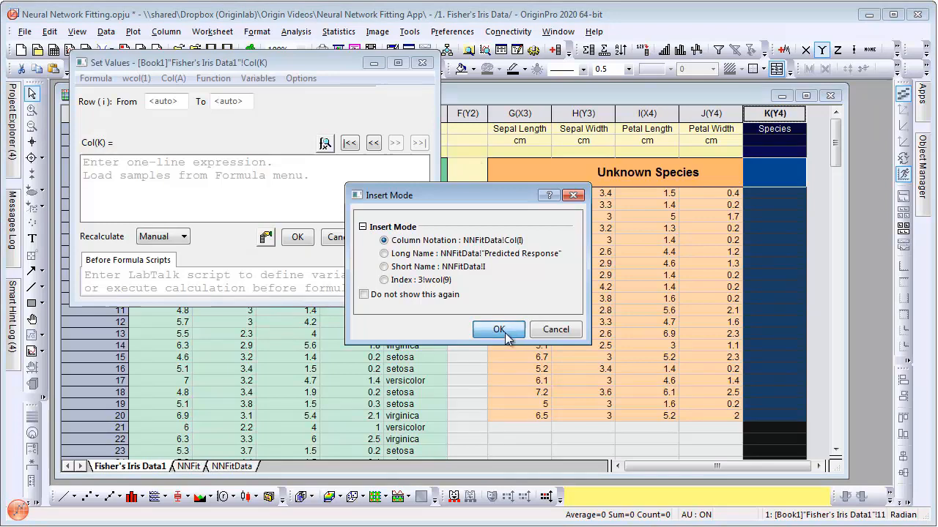
{"action": "left_click", "coordinate": [498, 330]}
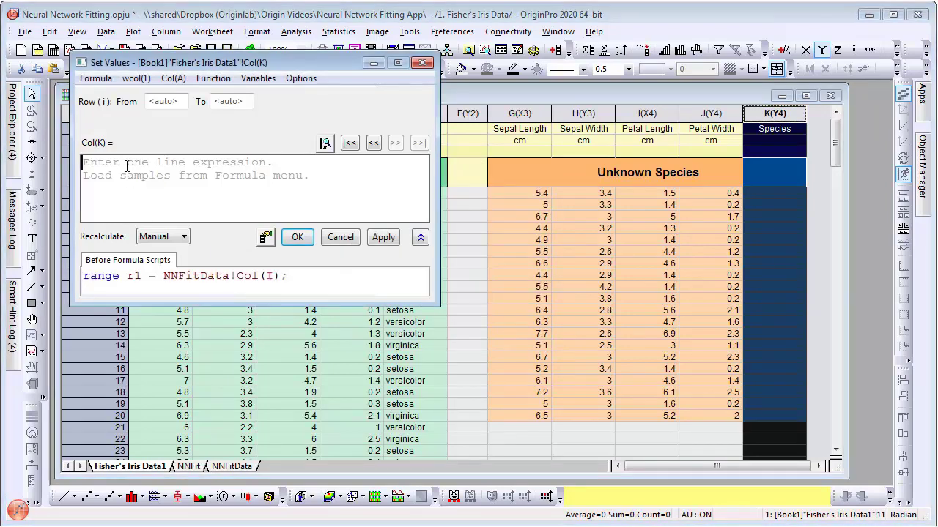
Fill column K with the formula nint(r1) to get rounded predicted species codes.
{"action": "type", "text": "r1"}
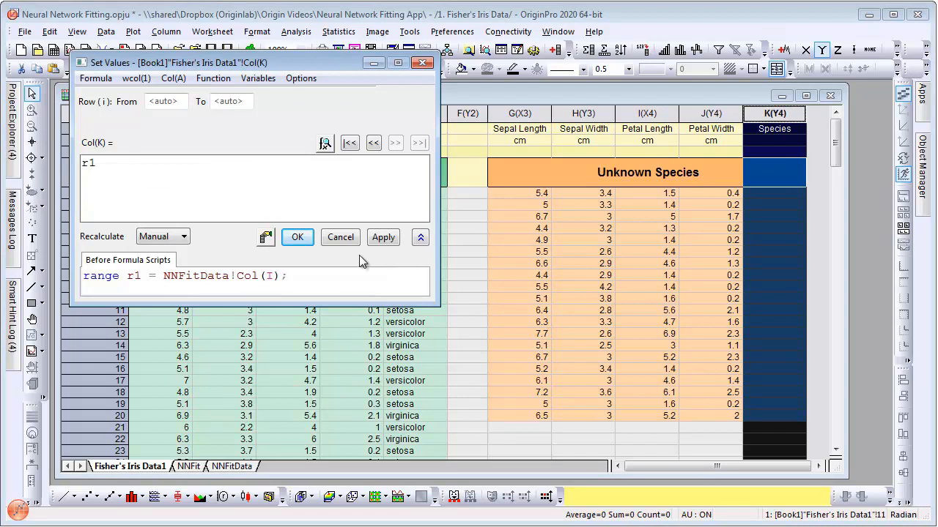
{"action": "left_click", "coordinate": [384, 238]}
{"action": "type", "text": "nint("}
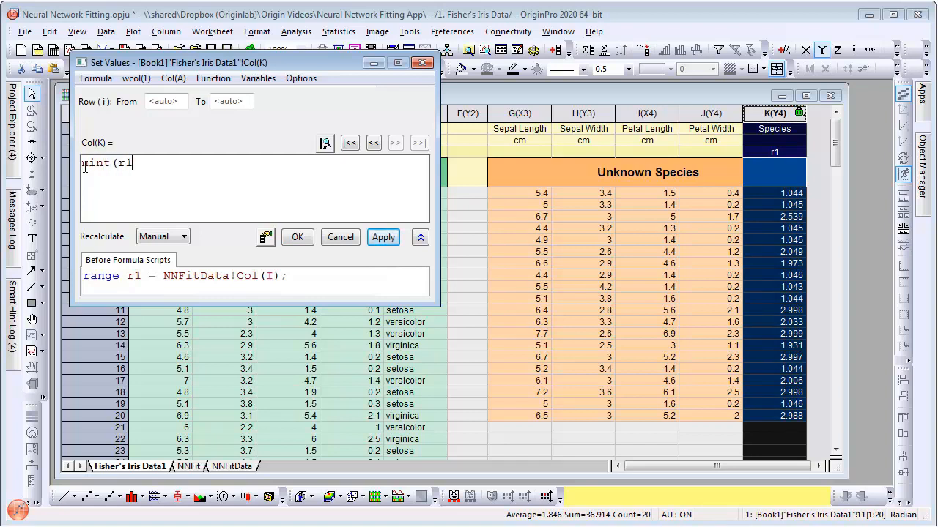
{"action": "type", "text": ")"}
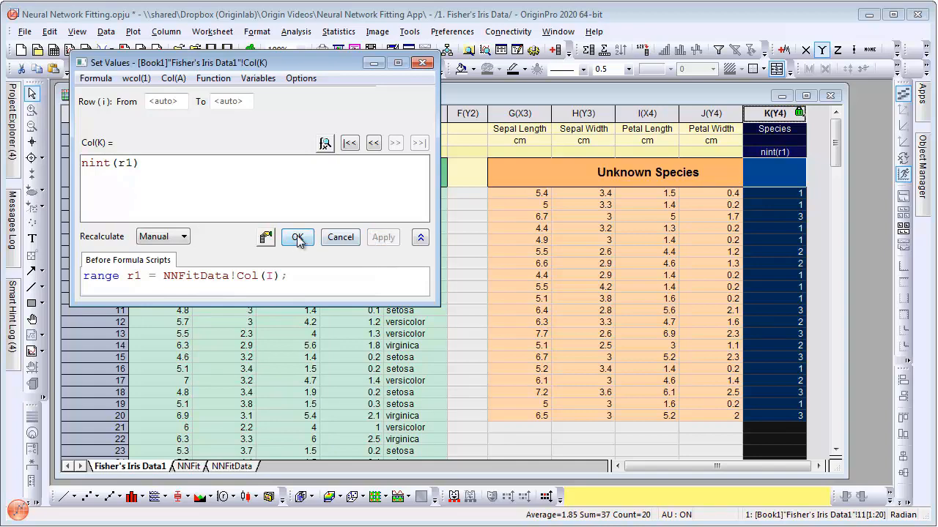
{"action": "left_click", "coordinate": [296, 237]}
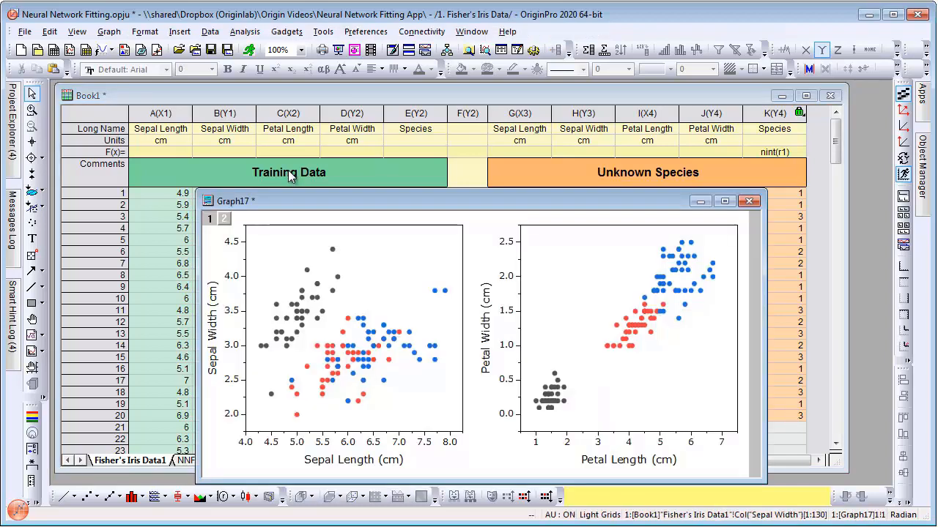
{"action": "mouse_move", "coordinate": [531, 361]}
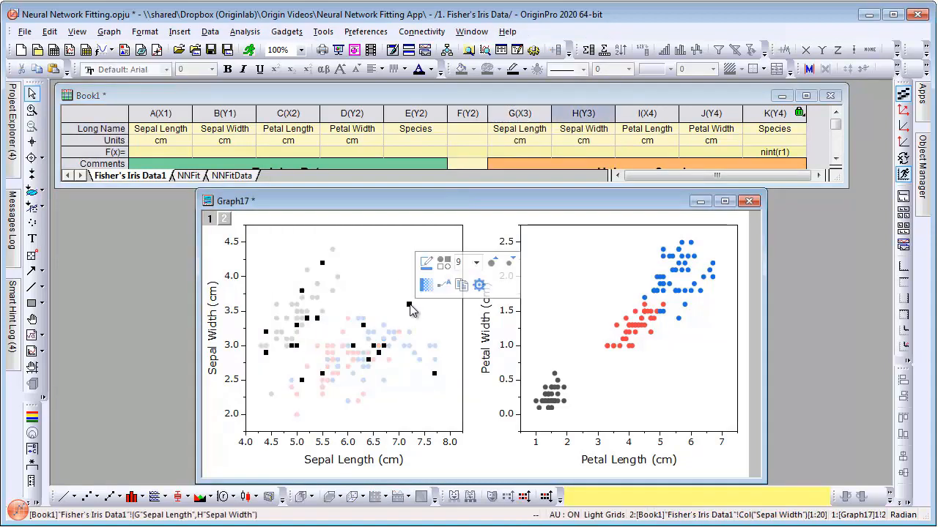
{"action": "mouse_move", "coordinate": [442, 264]}
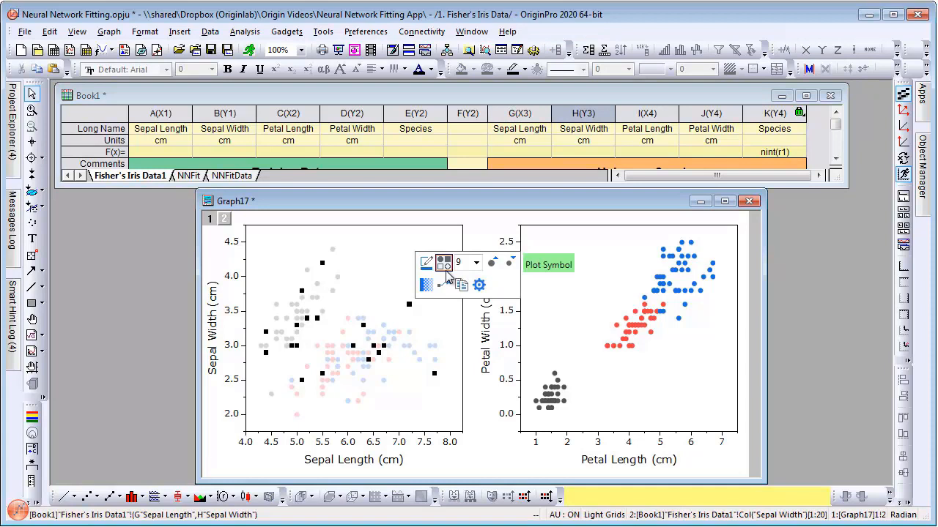
Enlarge the unknown-species squares in the sepal panel and colour them by indexing on column K.
{"action": "left_click", "coordinate": [495, 261]}
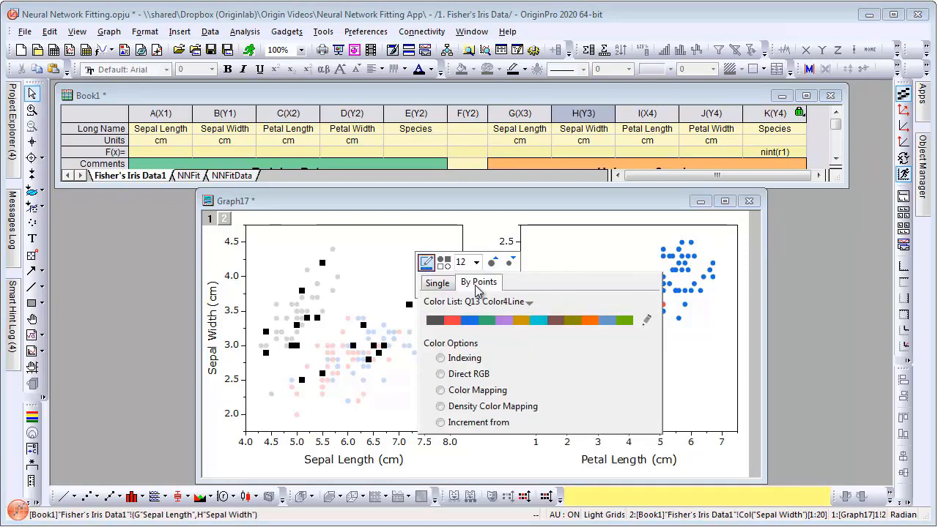
{"action": "left_click", "coordinate": [483, 358]}
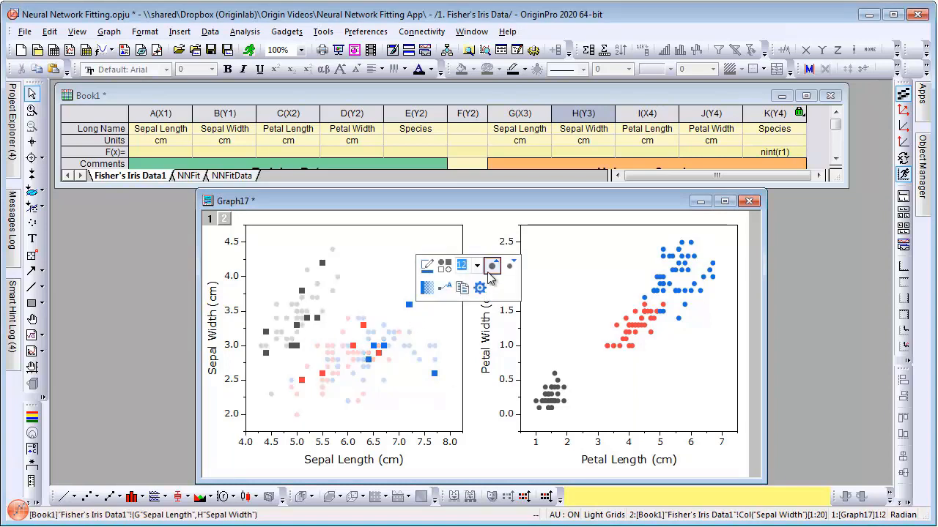
{"action": "left_click", "coordinate": [492, 267]}
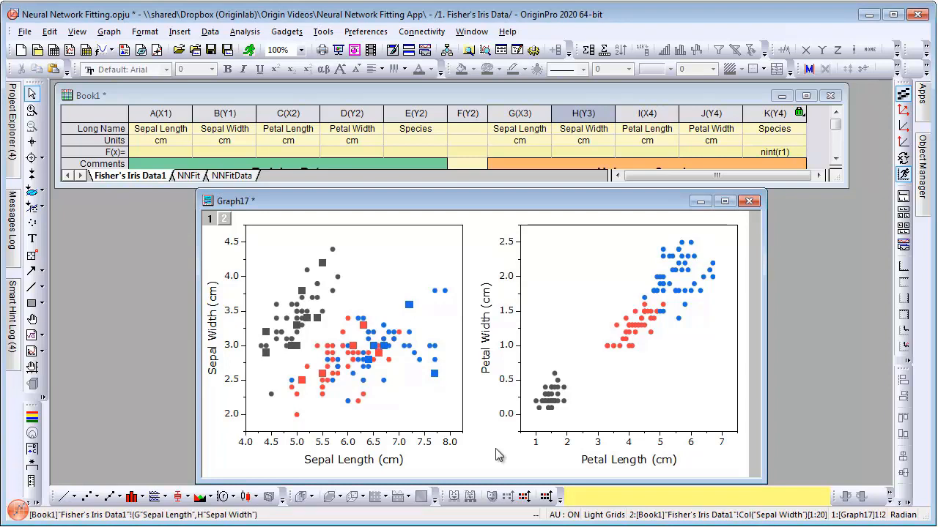
{"action": "mouse_move", "coordinate": [535, 385]}
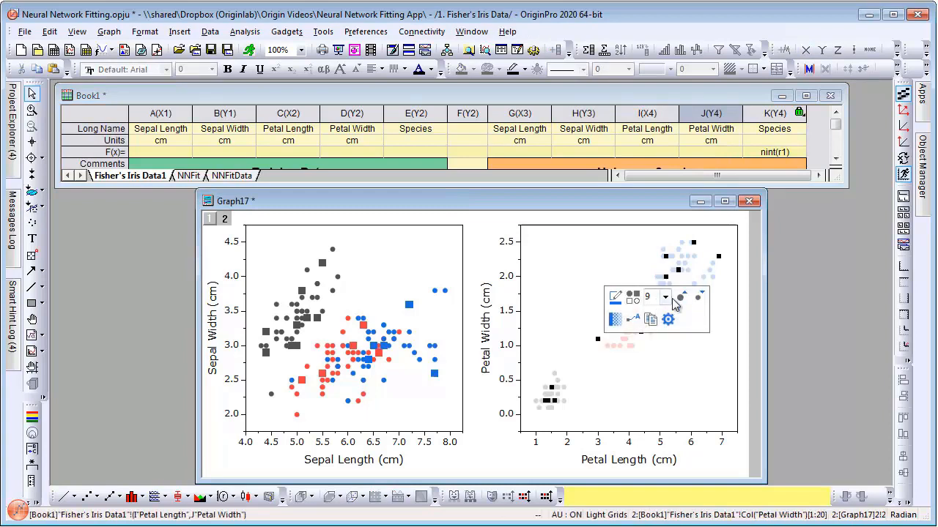
Enlarge the unknown-species squares in the petal panel and start colour indexing by Col(K).
{"action": "left_click", "coordinate": [682, 293]}
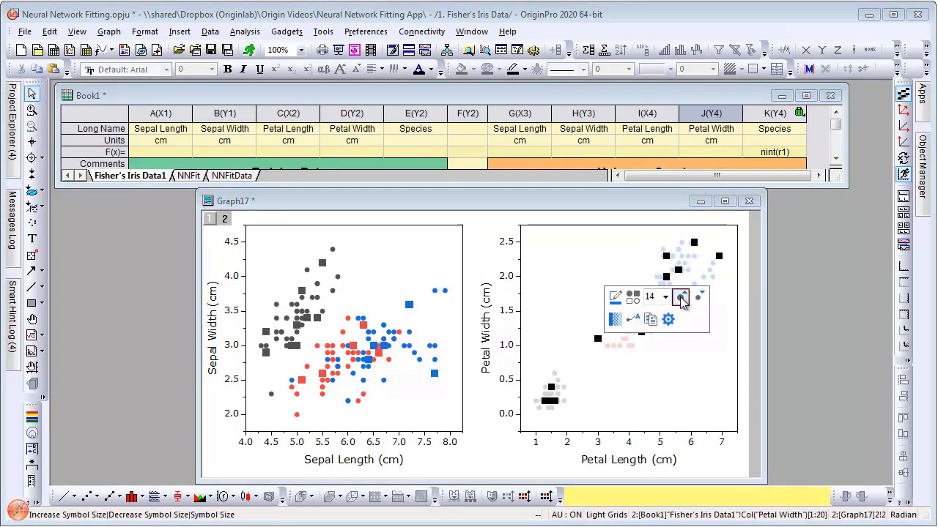
{"action": "left_click", "coordinate": [681, 293]}
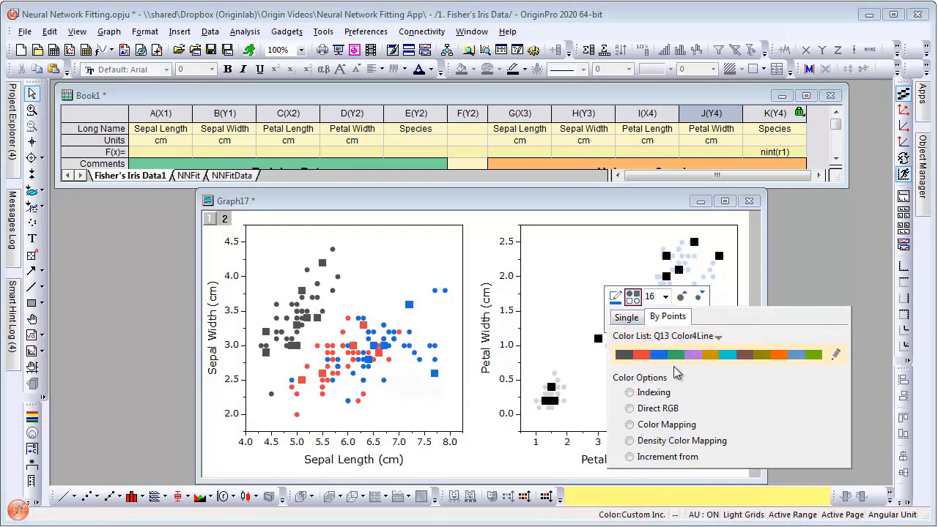
{"action": "left_click", "coordinate": [629, 392]}
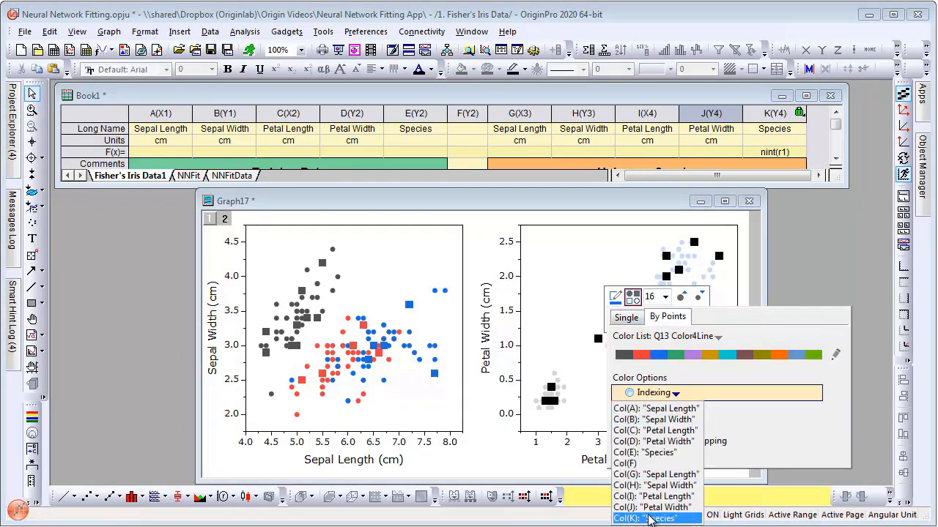